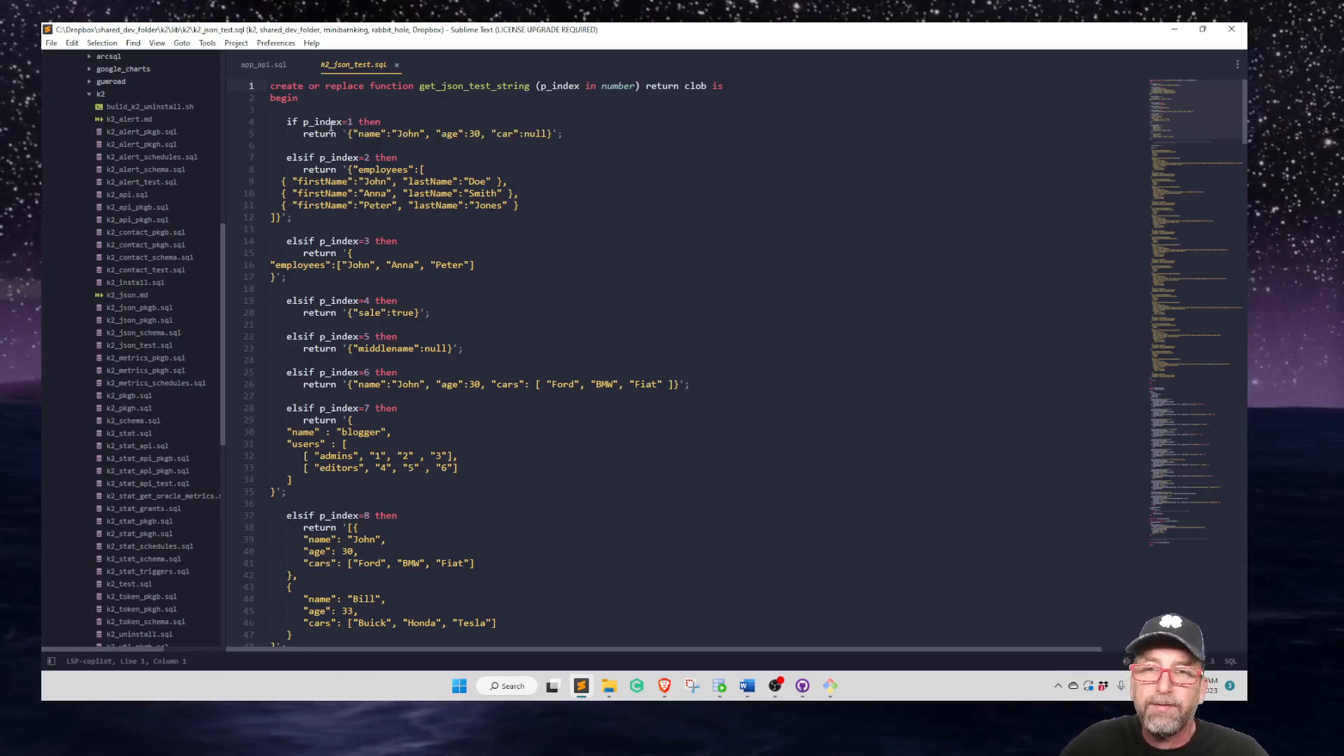
Highlight the first test's JSON string and read down through the remaining k2_json test block.
double_click(368, 135)
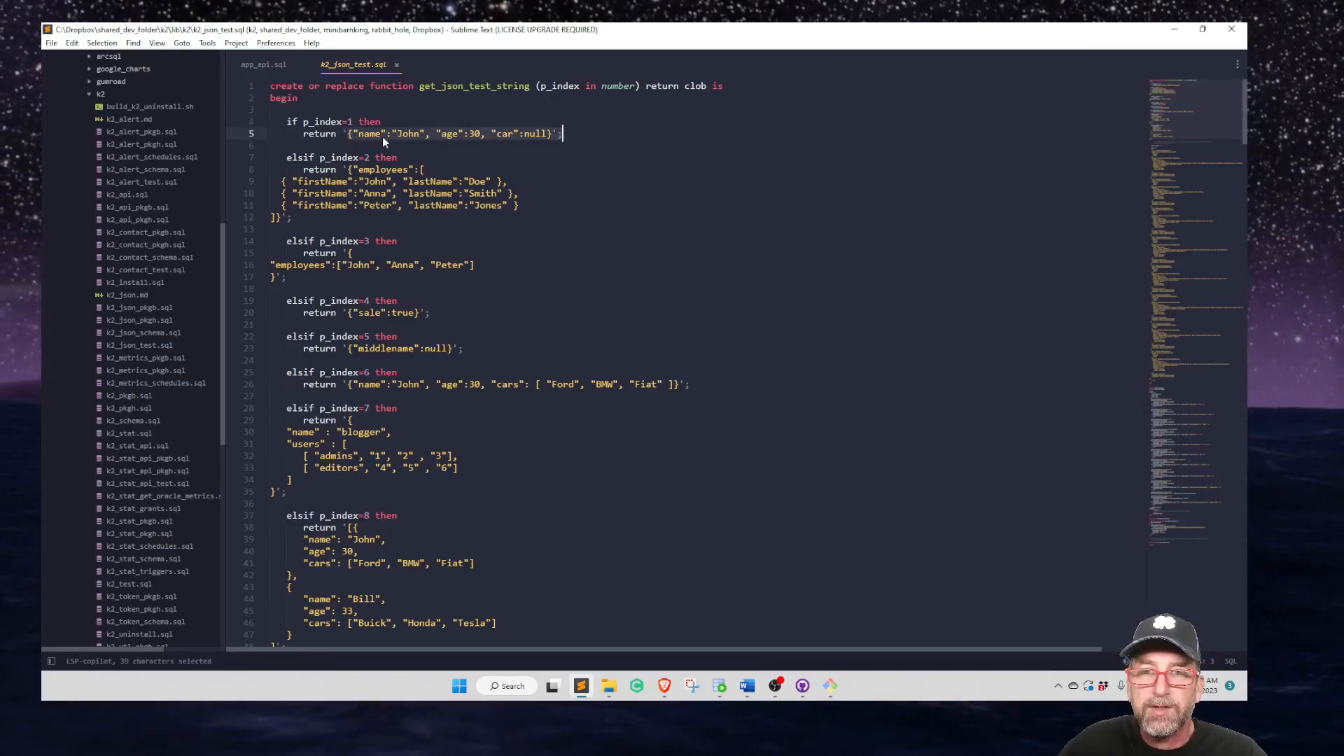
click(373, 134)
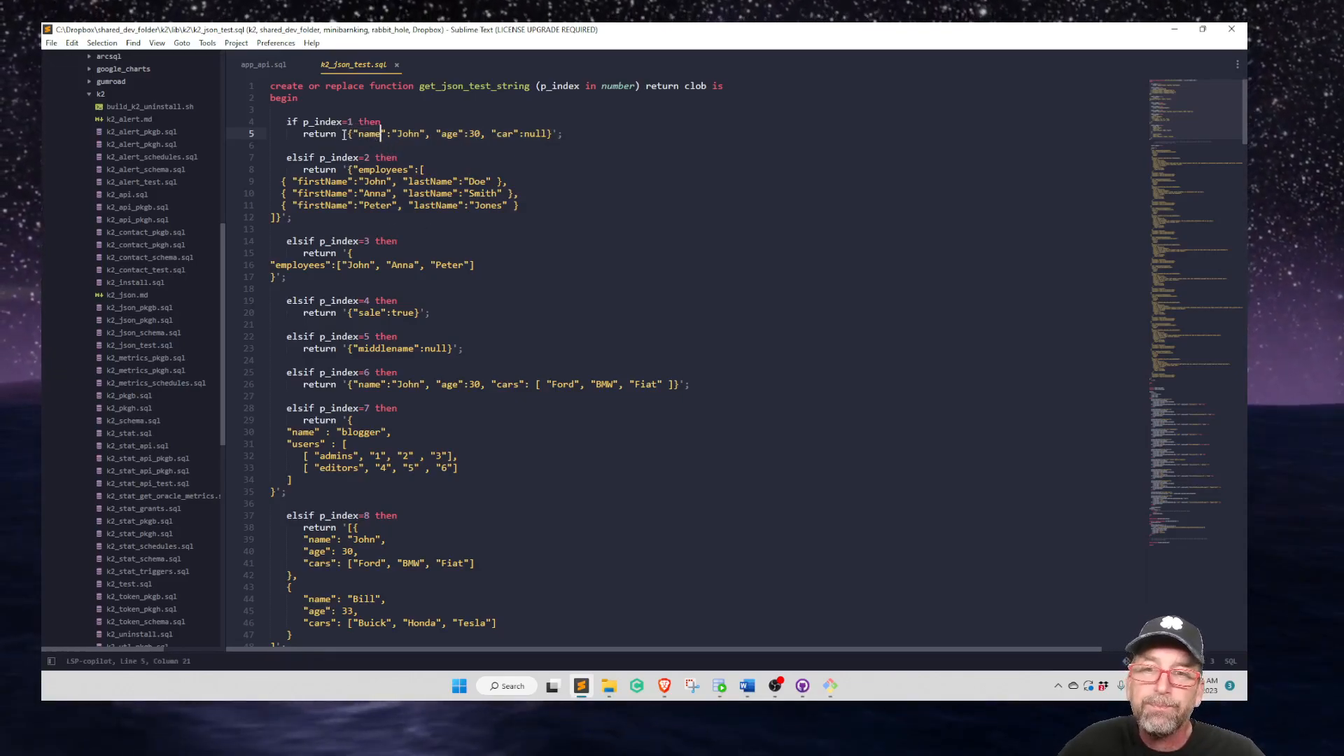
drag(344, 135, 557, 135)
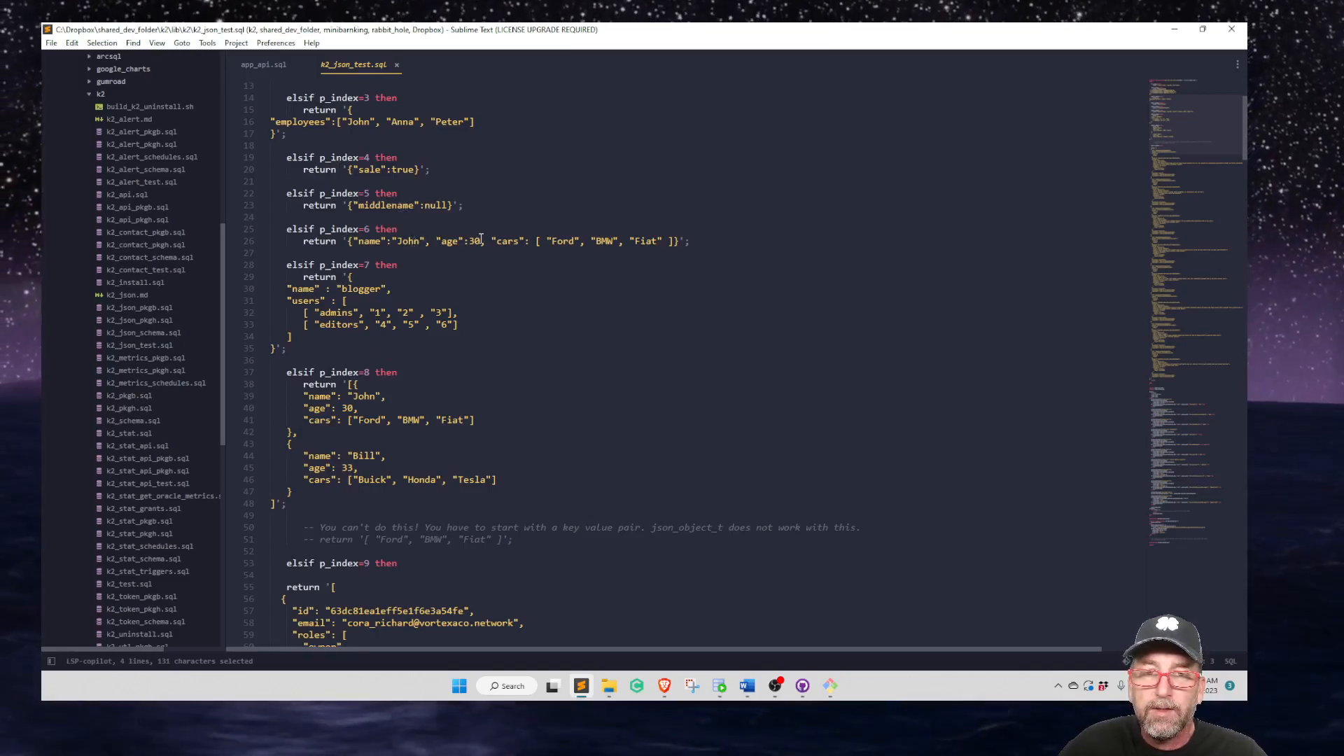
scroll(down, 3)
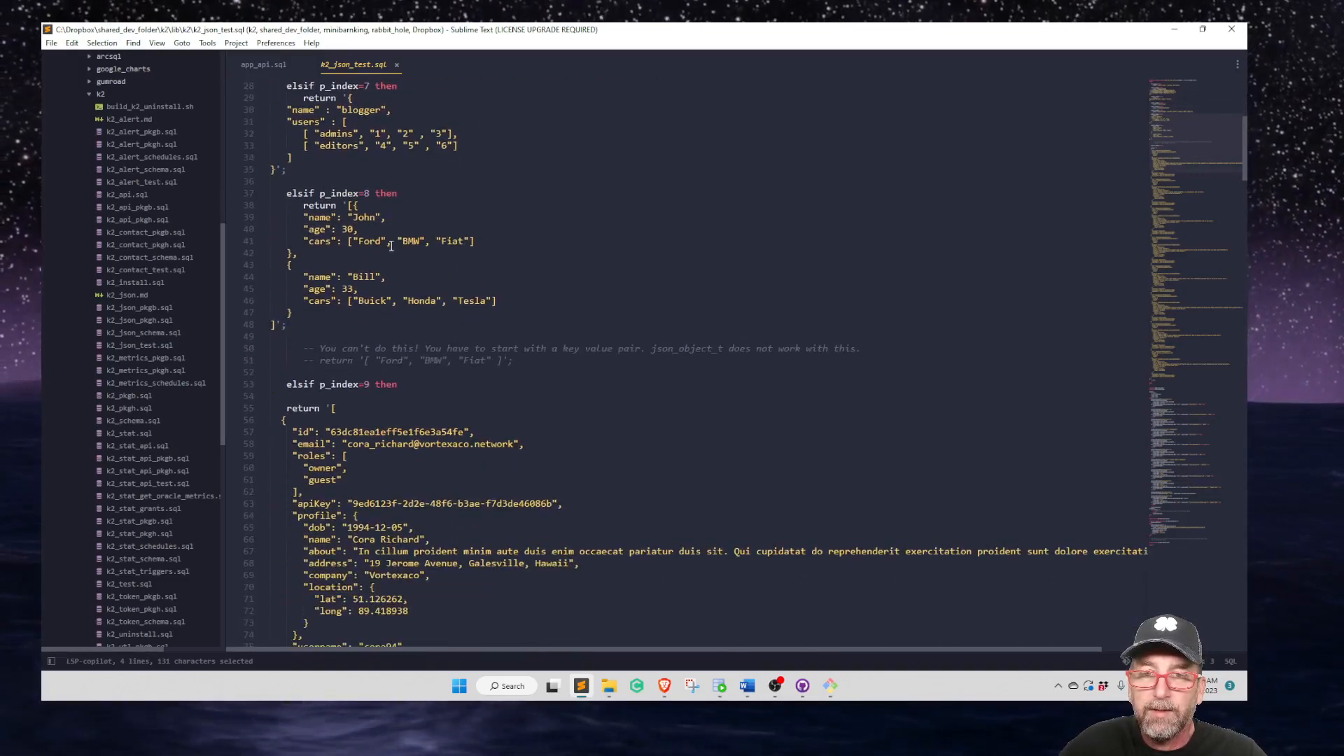
scroll(down, 3)
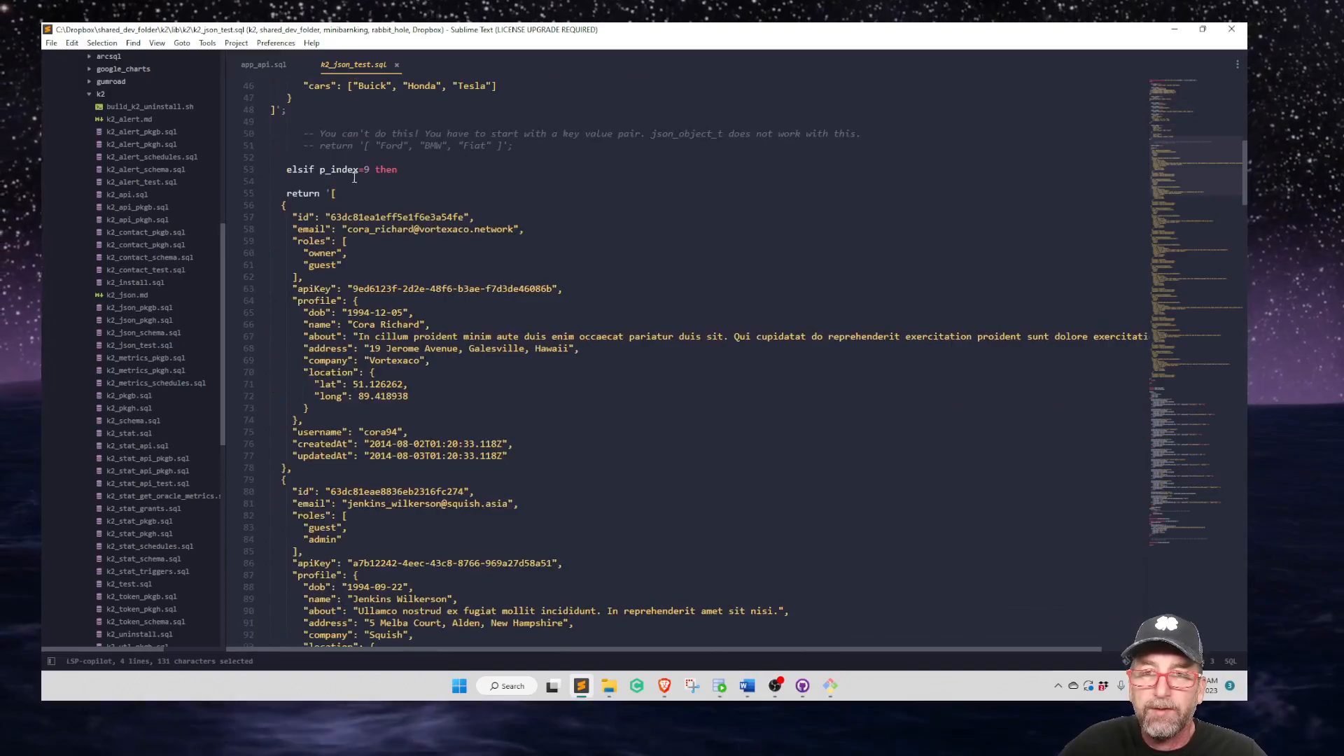
scroll(down, 3)
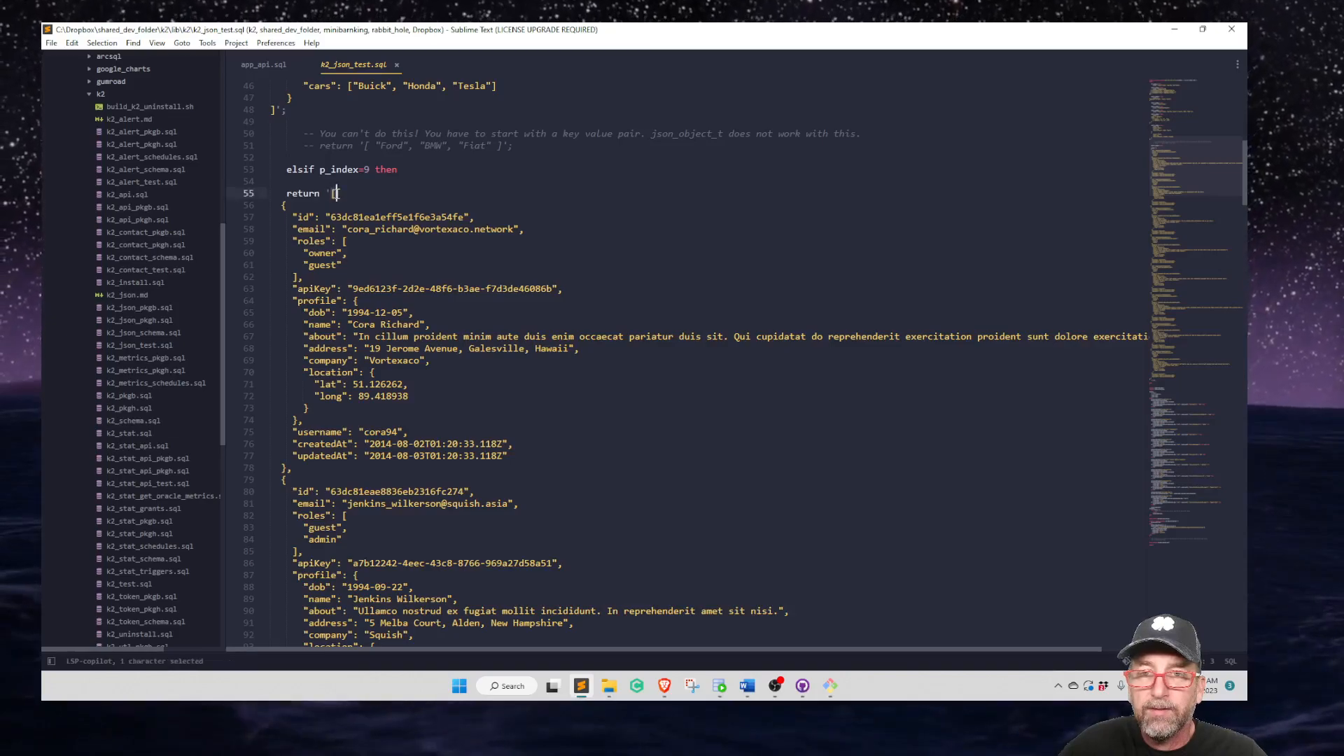
mouse_move(341, 194)
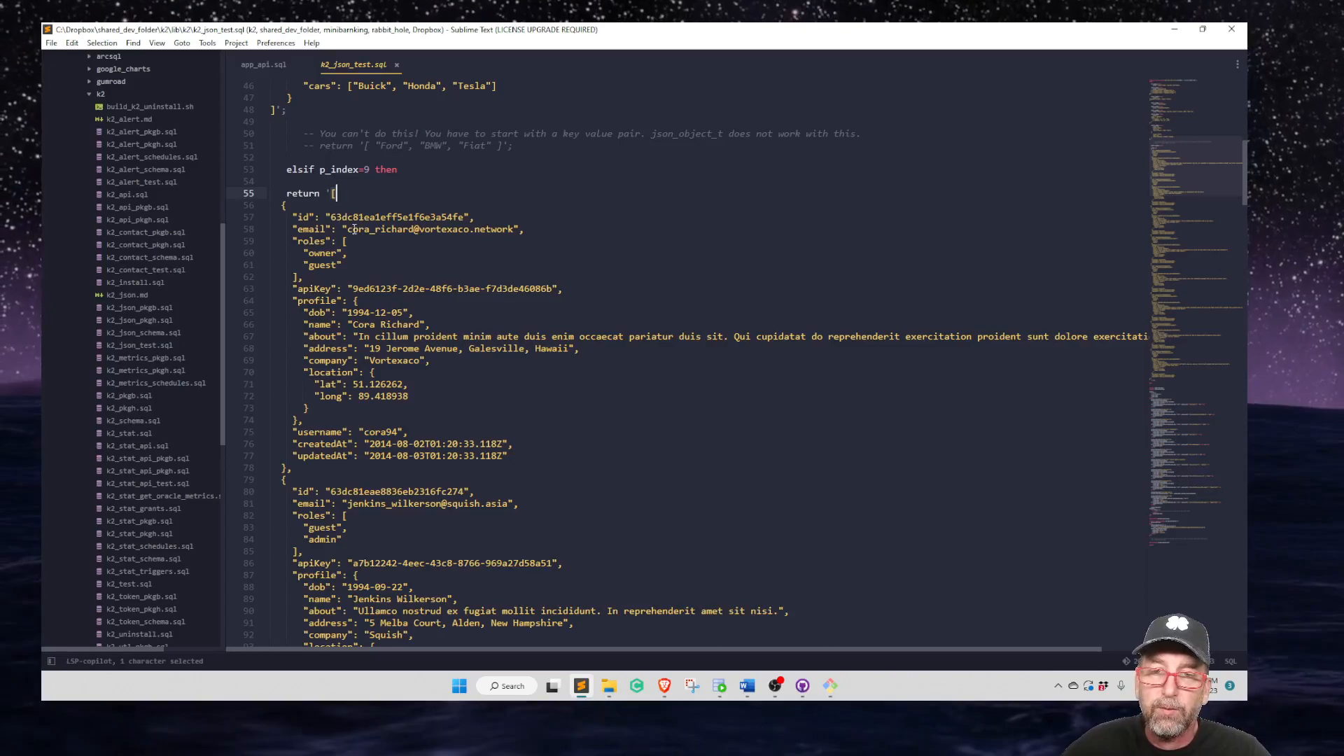
mouse_move(348, 222)
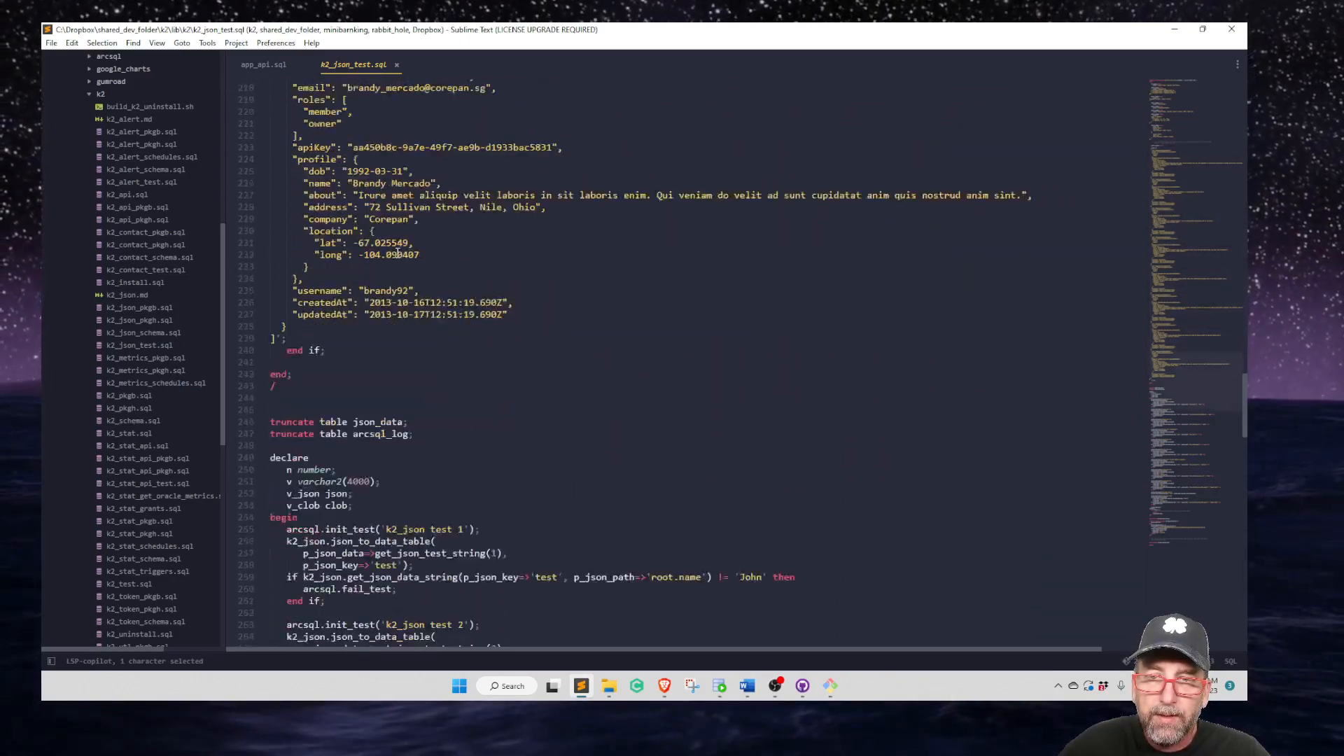
scroll(down, 3)
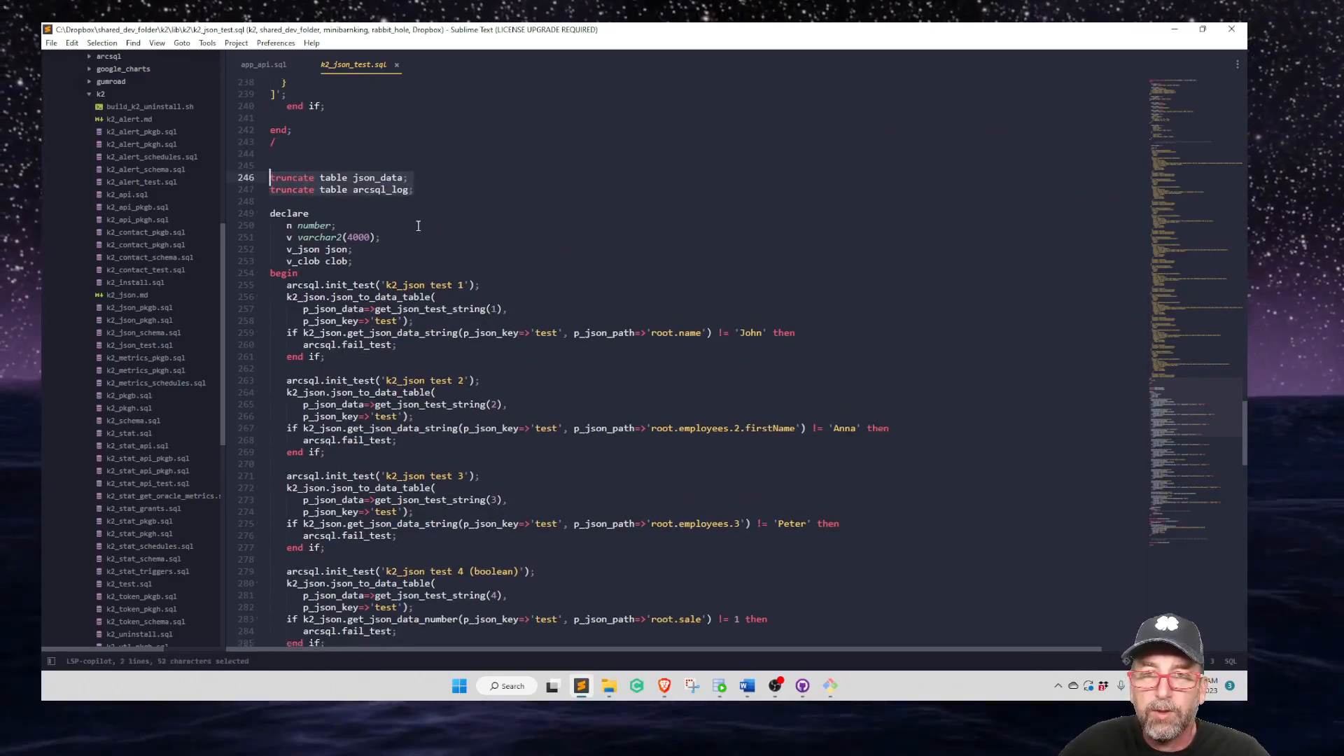
scroll(down, 3)
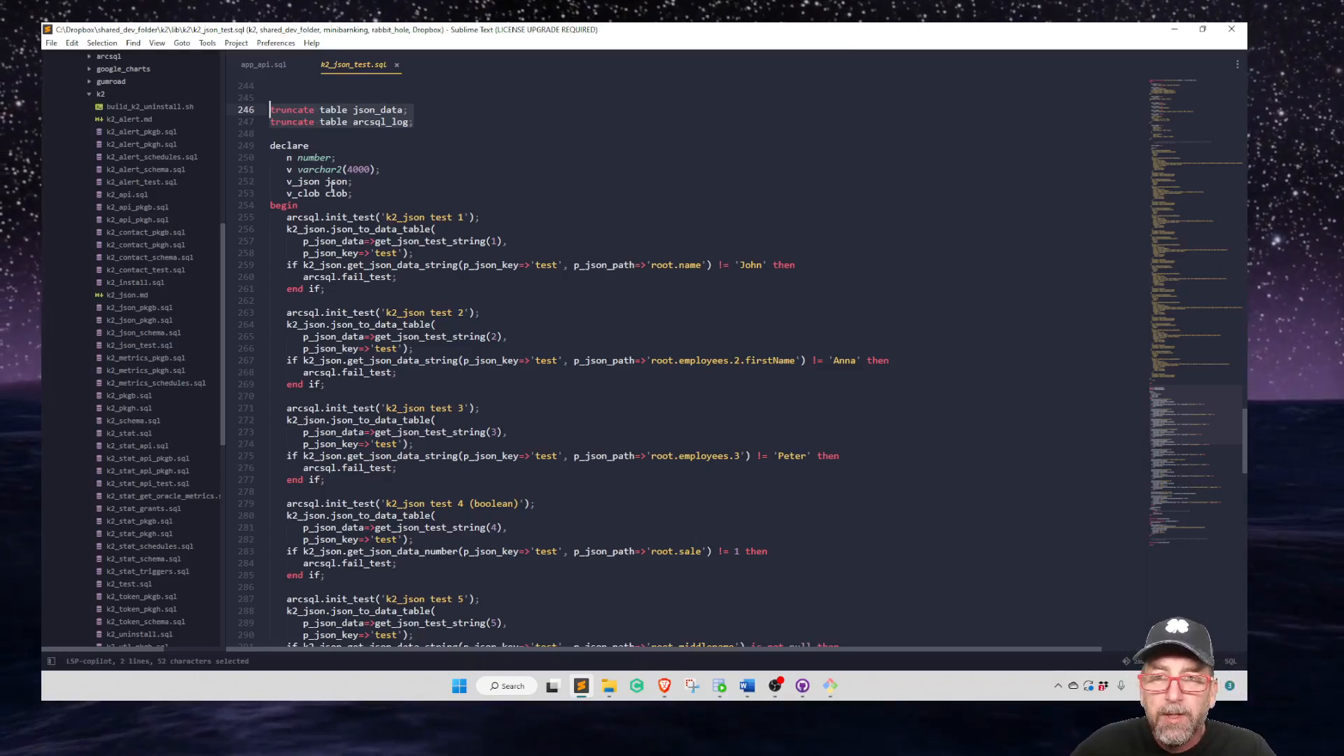
scroll(down, 3)
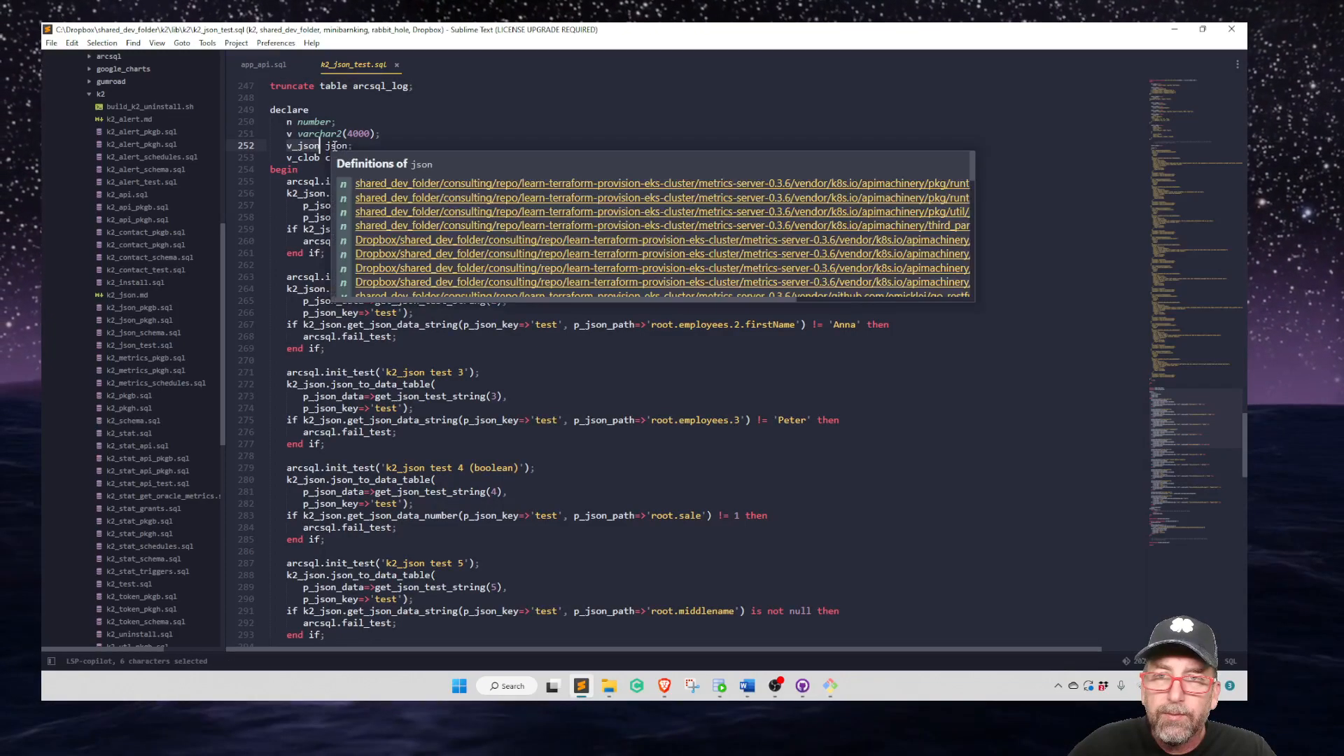
Dismiss the json Definitions popup and highlight test 1's json_to_data_table call and code block.
key(escape)
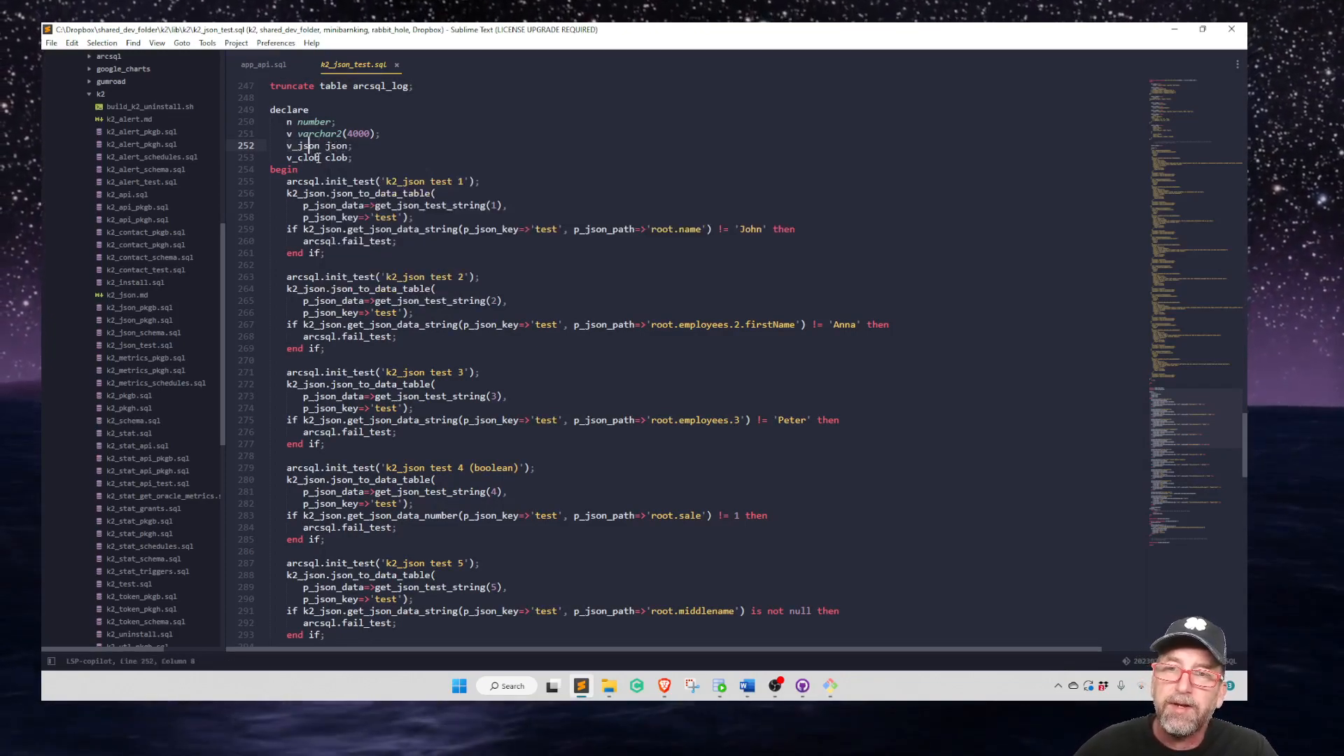
click(350, 156)
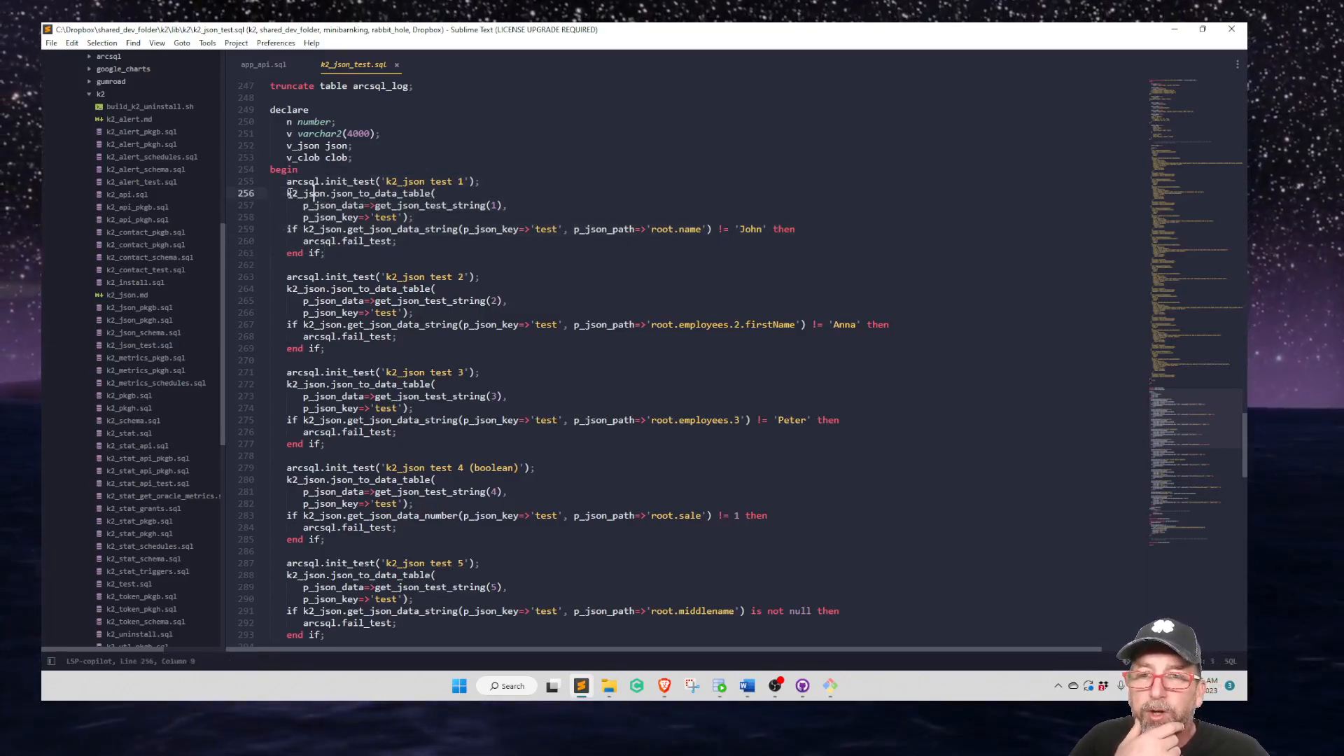
drag(285, 193, 436, 193)
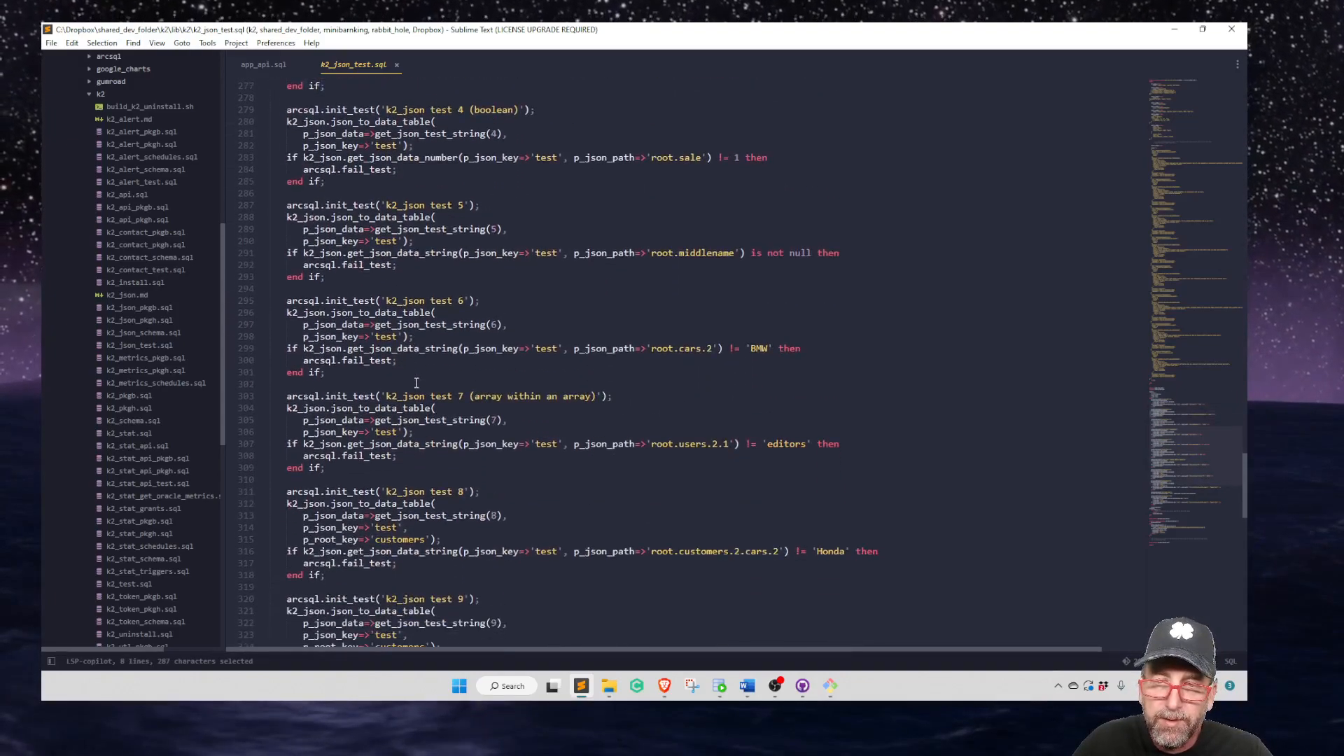
scroll(down, 3)
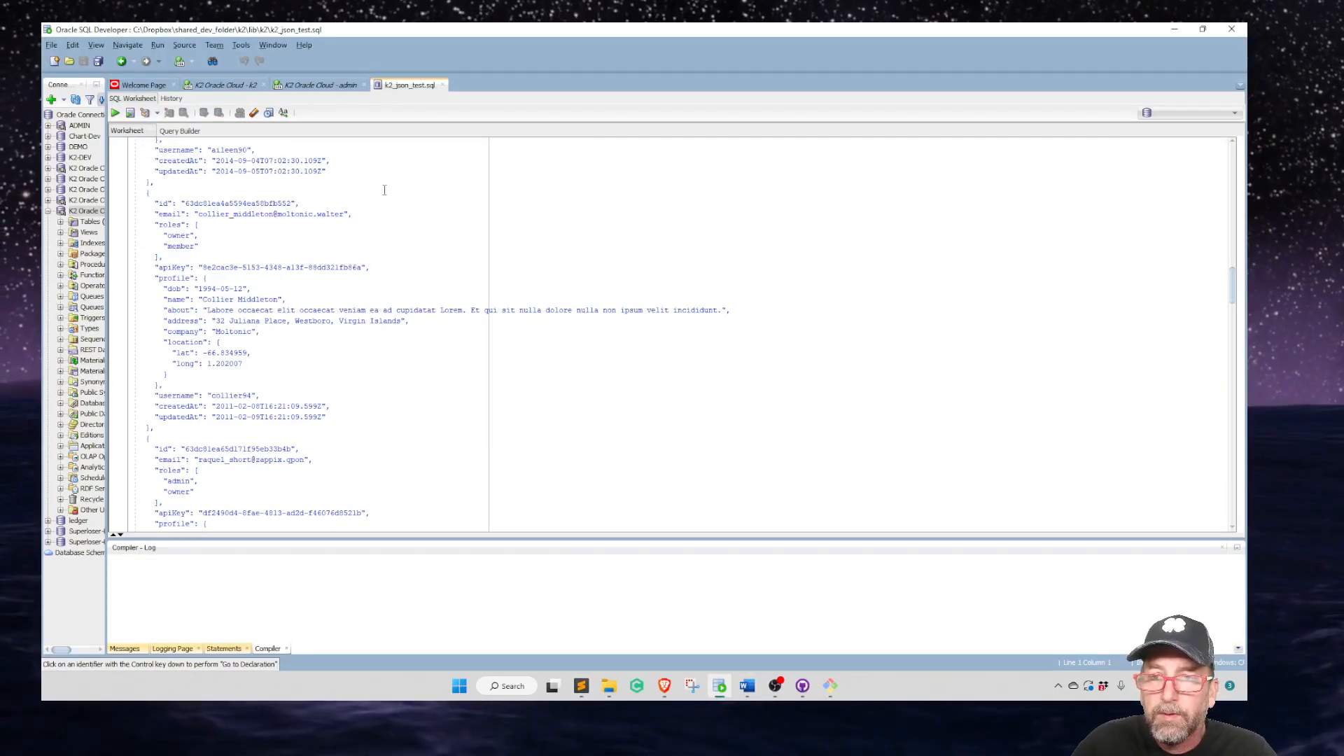
Start running the script against the K2 Oracle Cloud - k2 connection, then cancel the connection chooser.
click(689, 349)
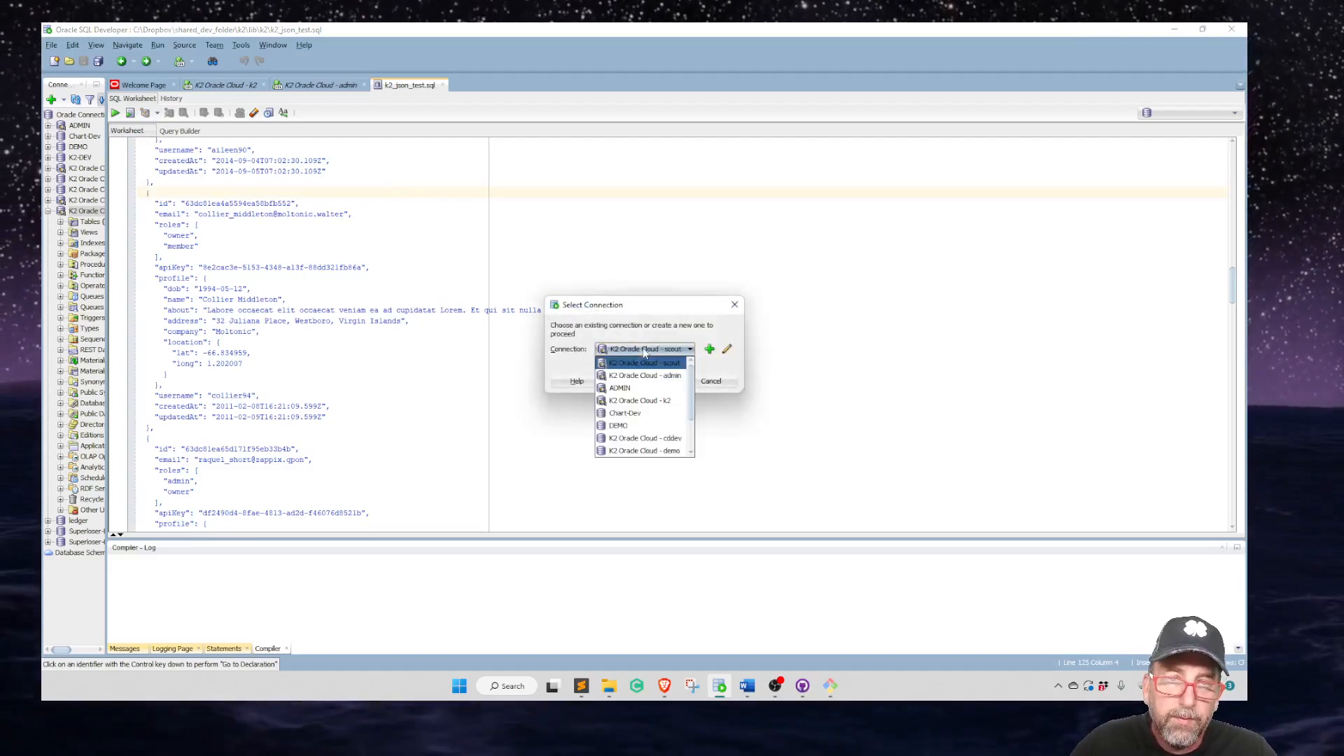
click(638, 401)
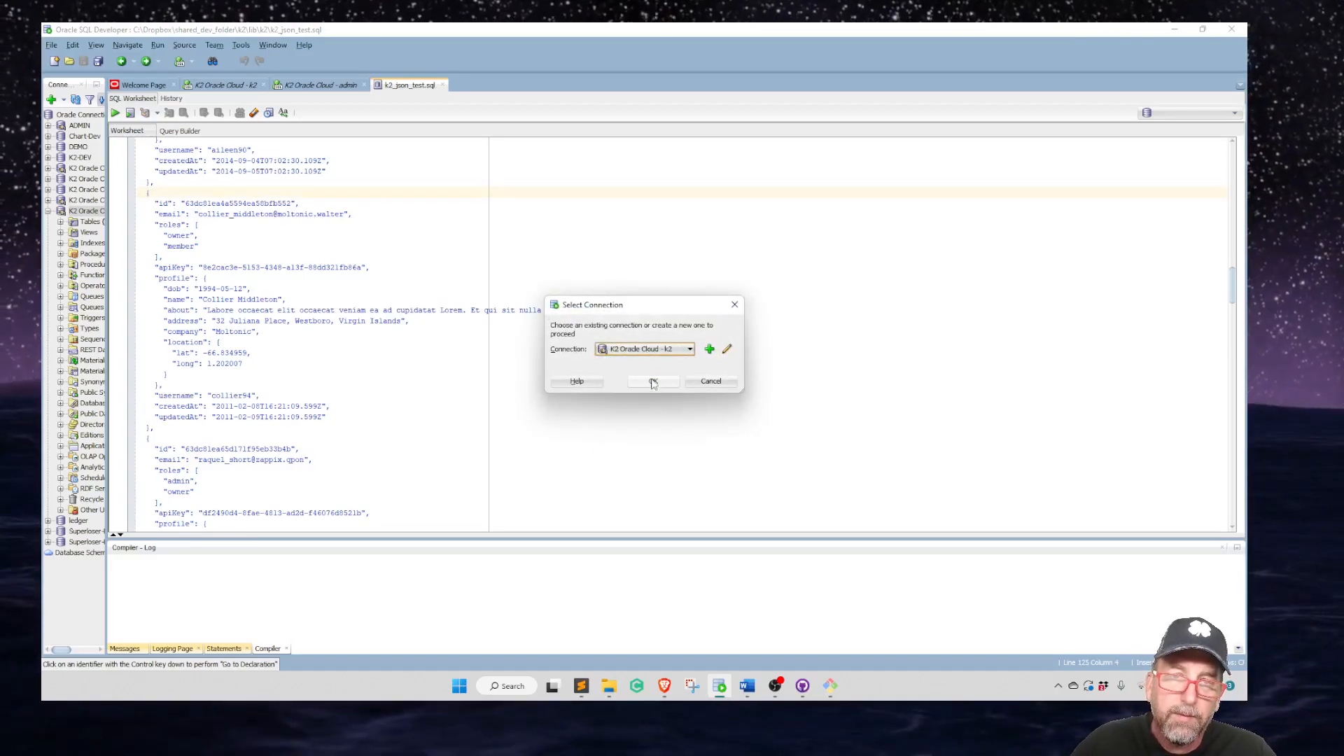
click(689, 348)
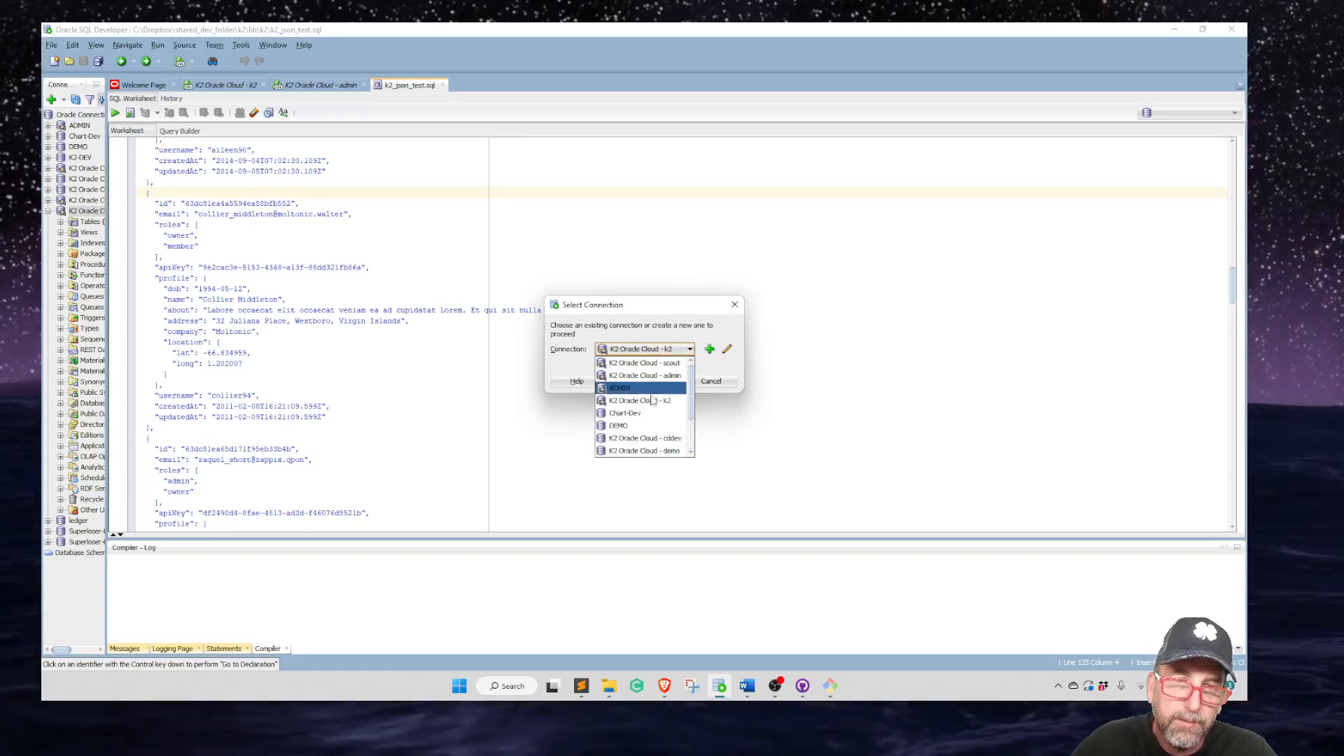
click(711, 381)
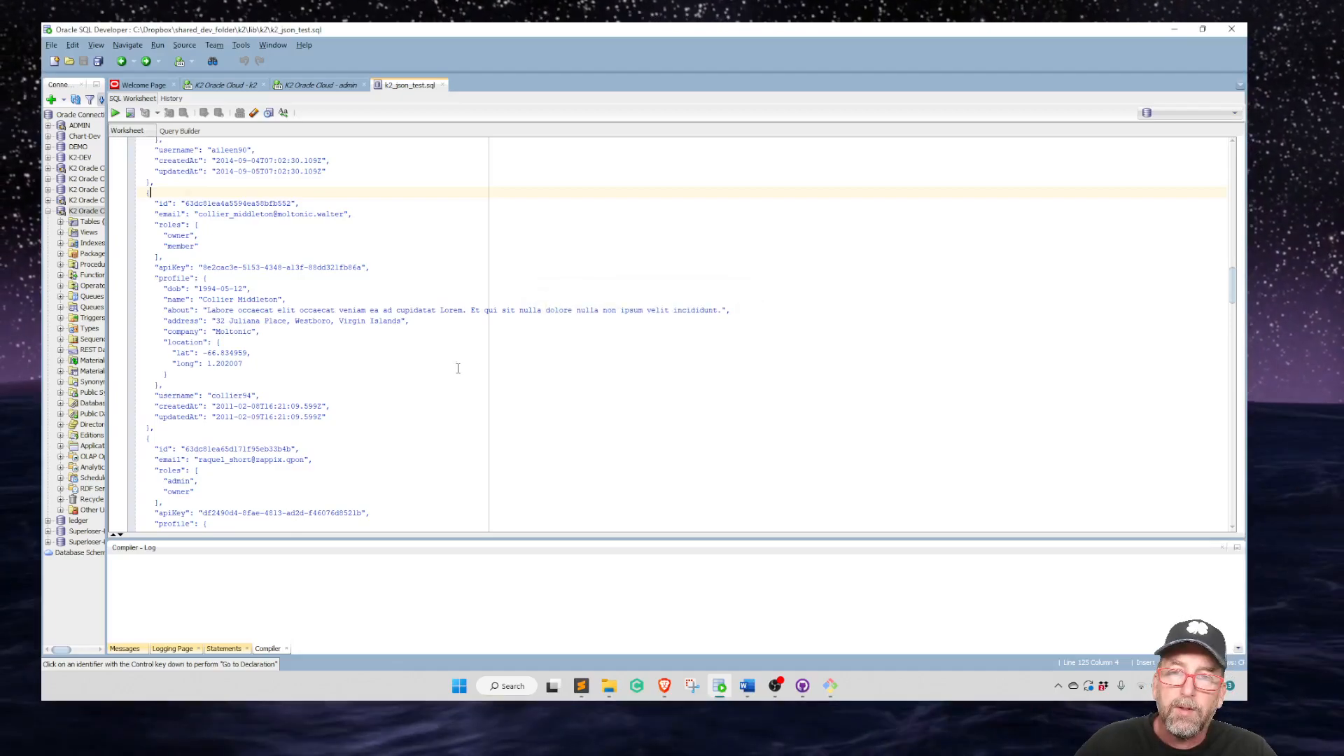
mouse_move(503, 318)
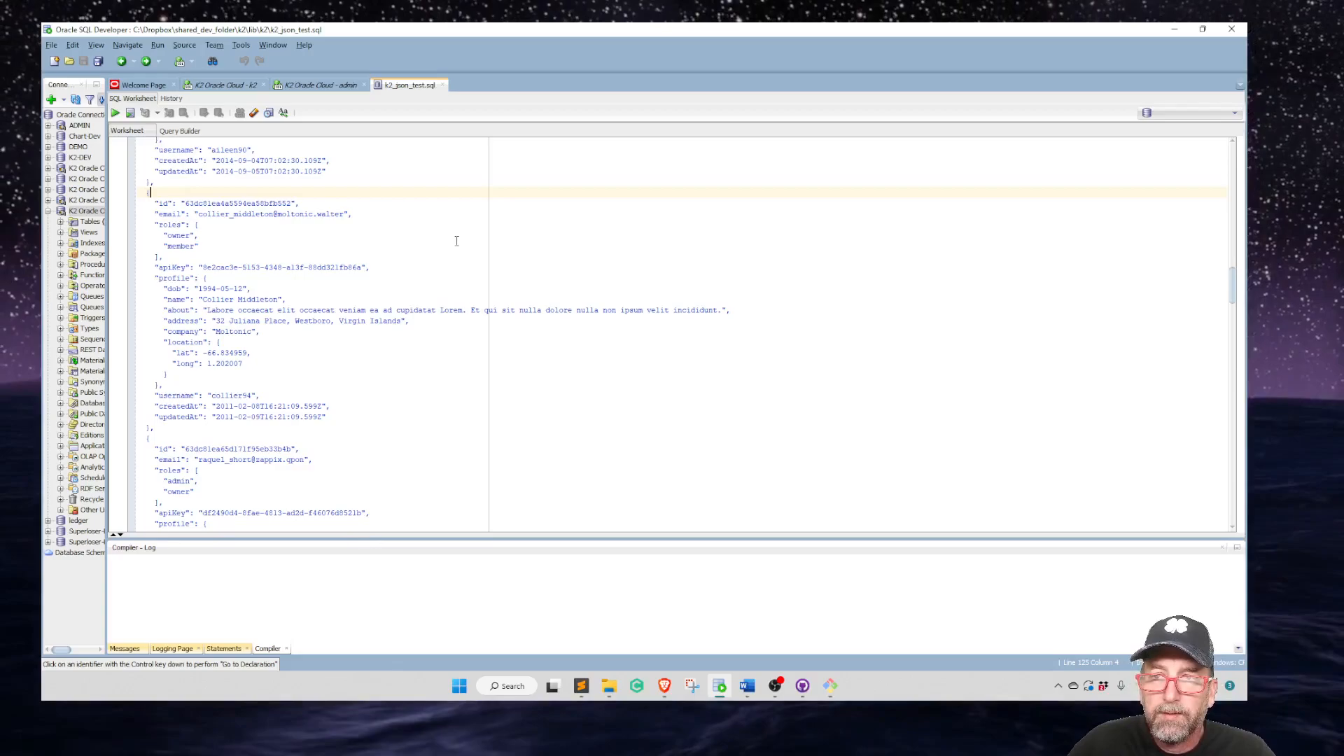
Switch to the K2 Oracle Cloud - k2 worksheet, then return to the k2_json test source.
click(130, 112)
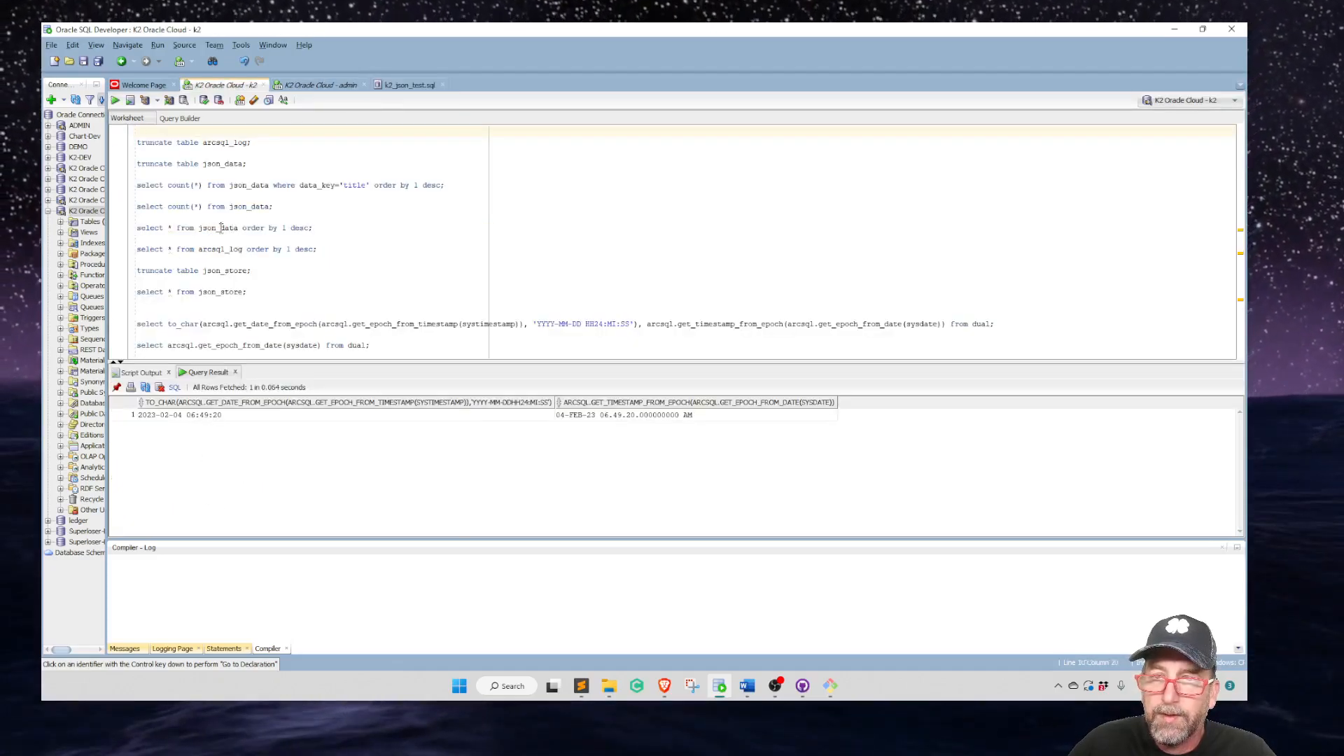
click(220, 227)
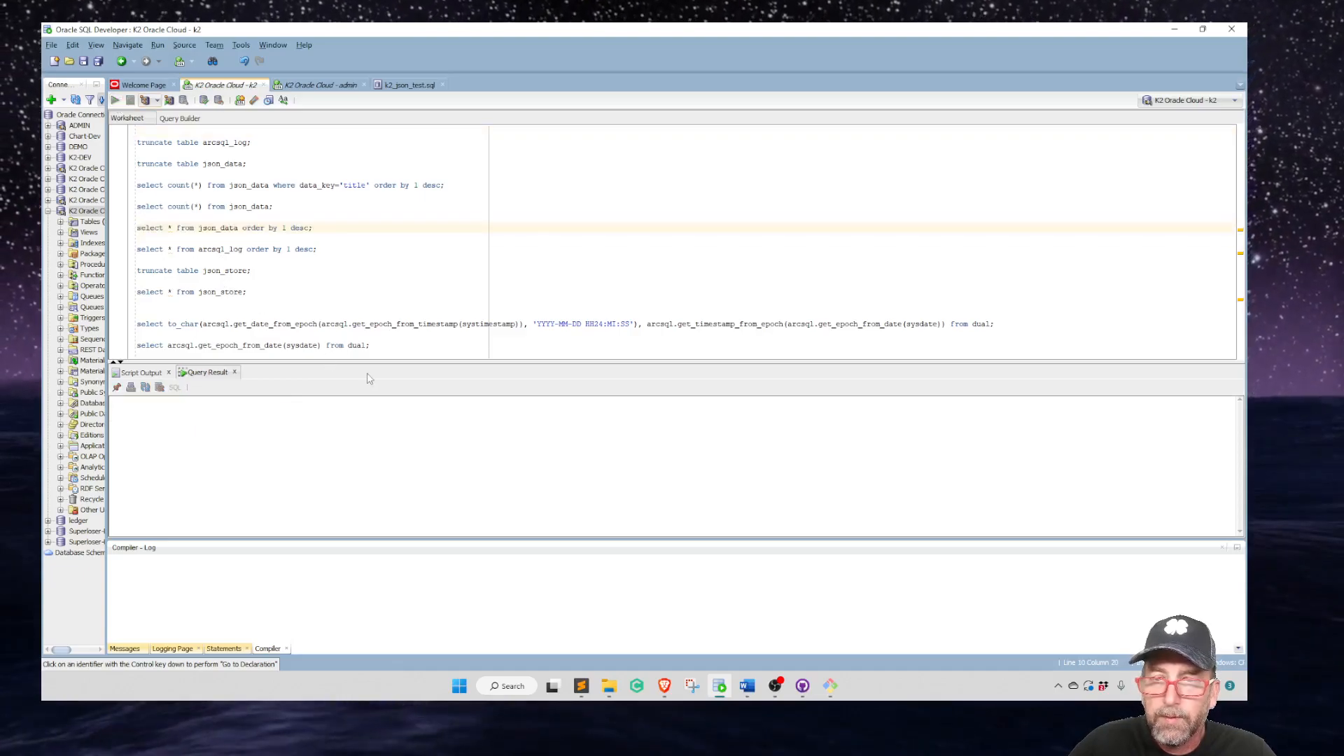
click(115, 101)
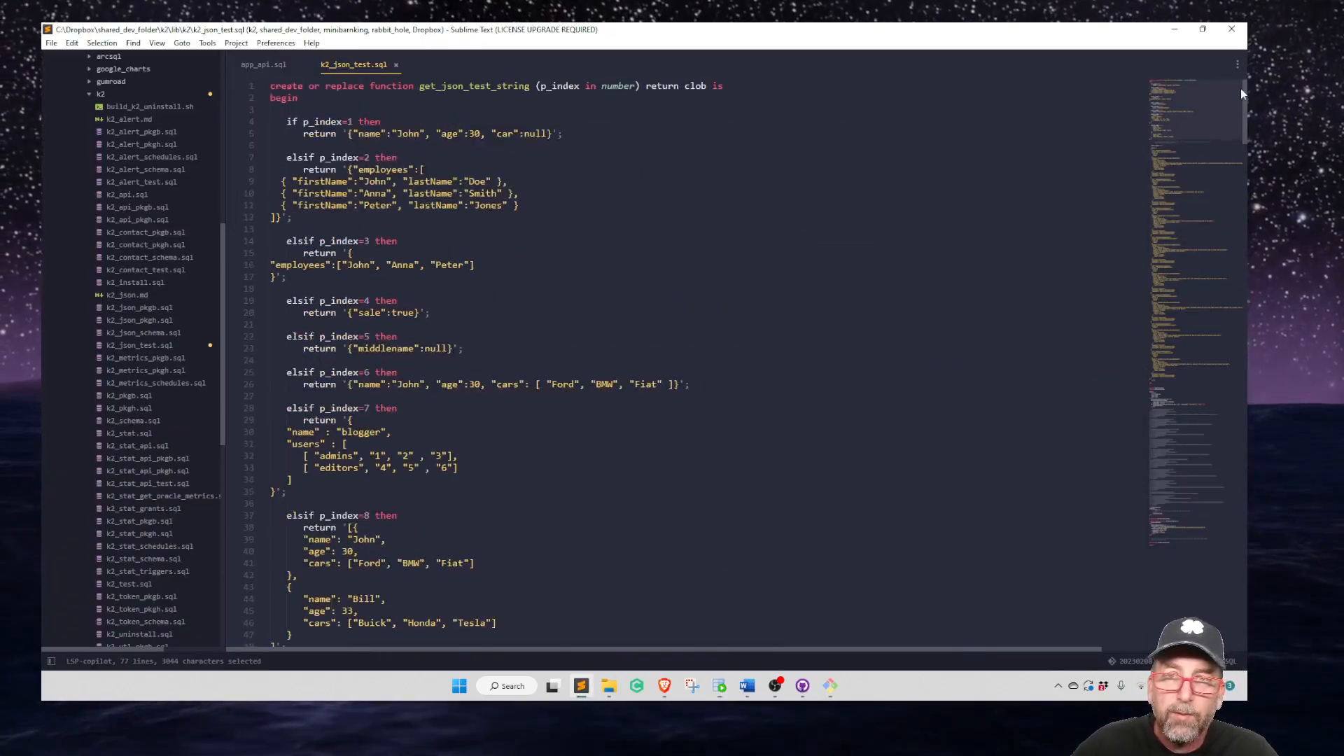
Highlight the first test's JSON string with name, age and car values.
click(305, 120)
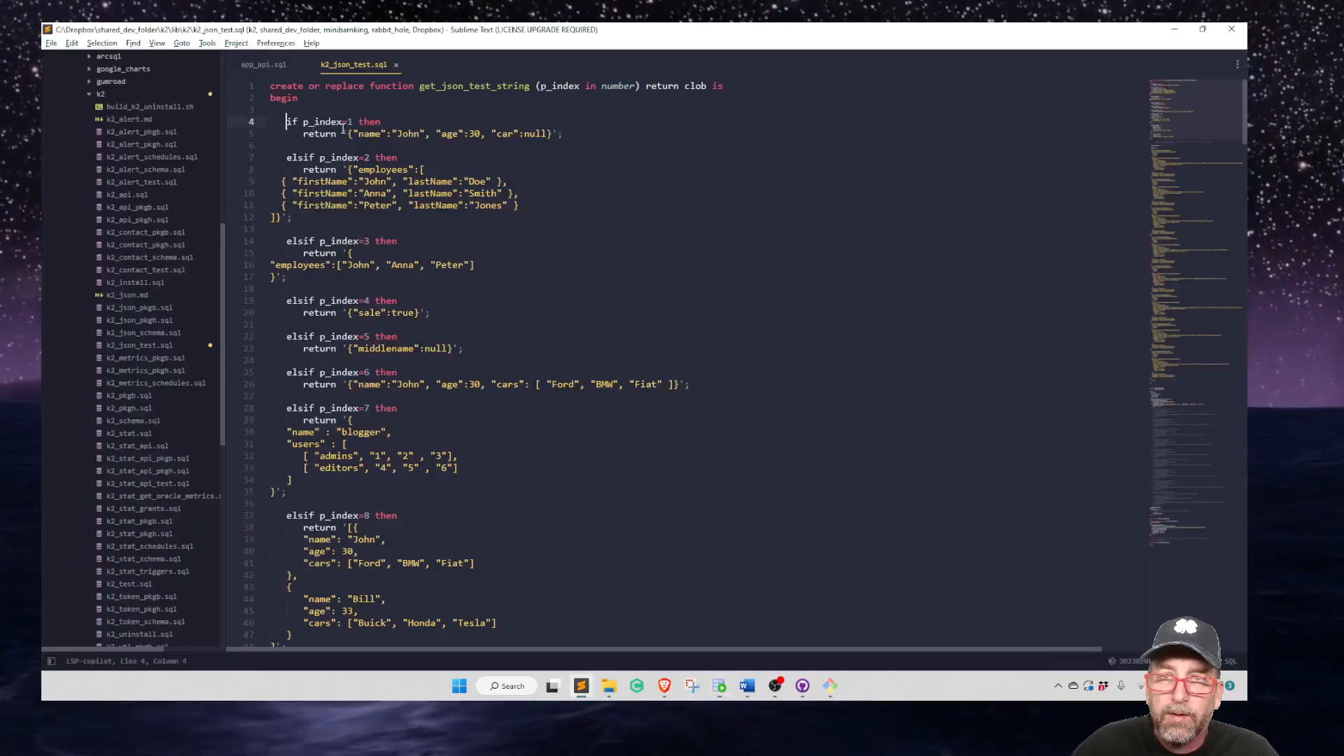
drag(287, 121, 561, 135)
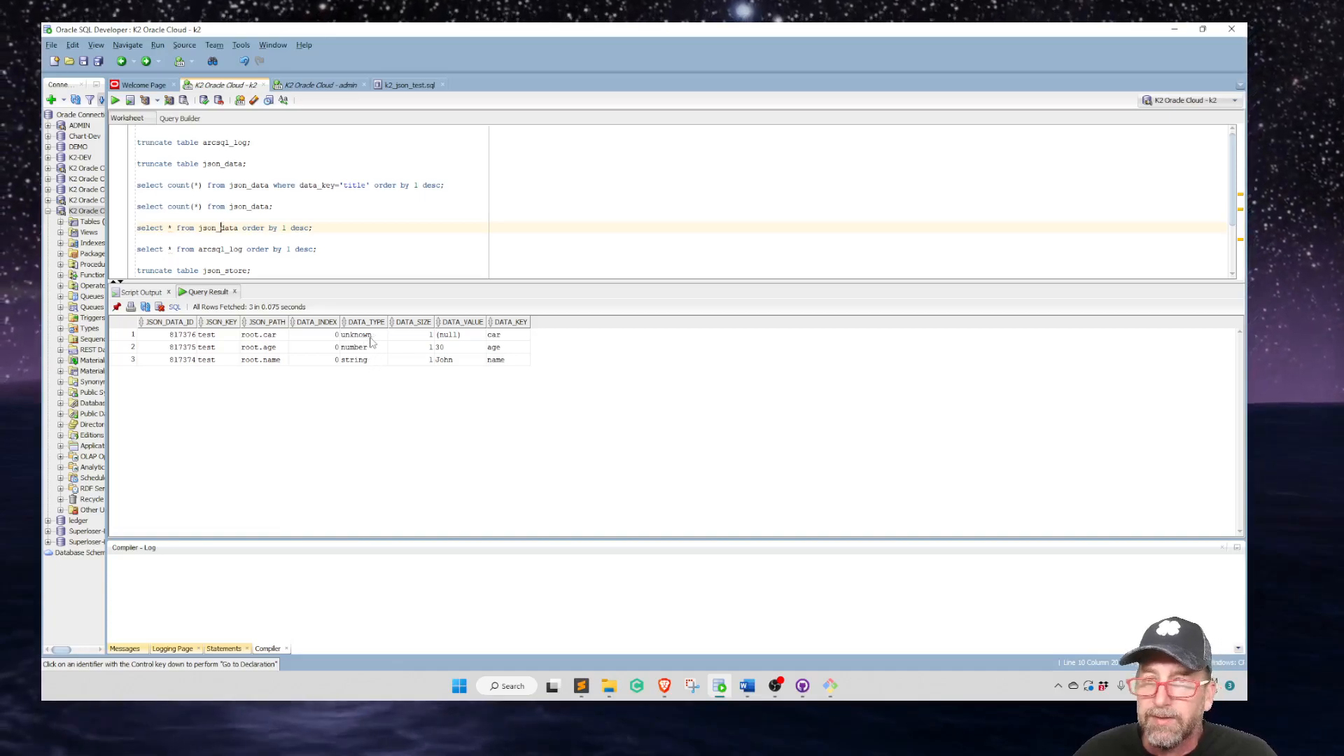
mouse_move(372, 368)
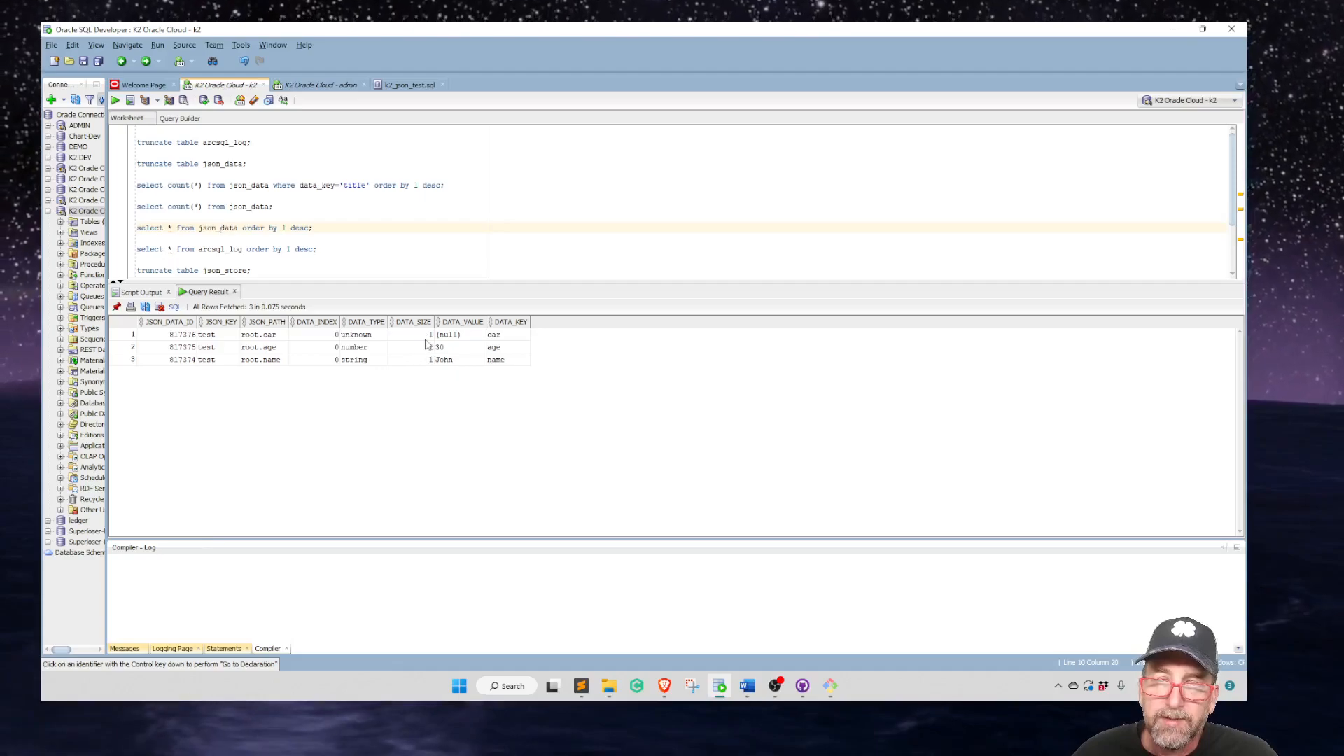
mouse_move(418, 353)
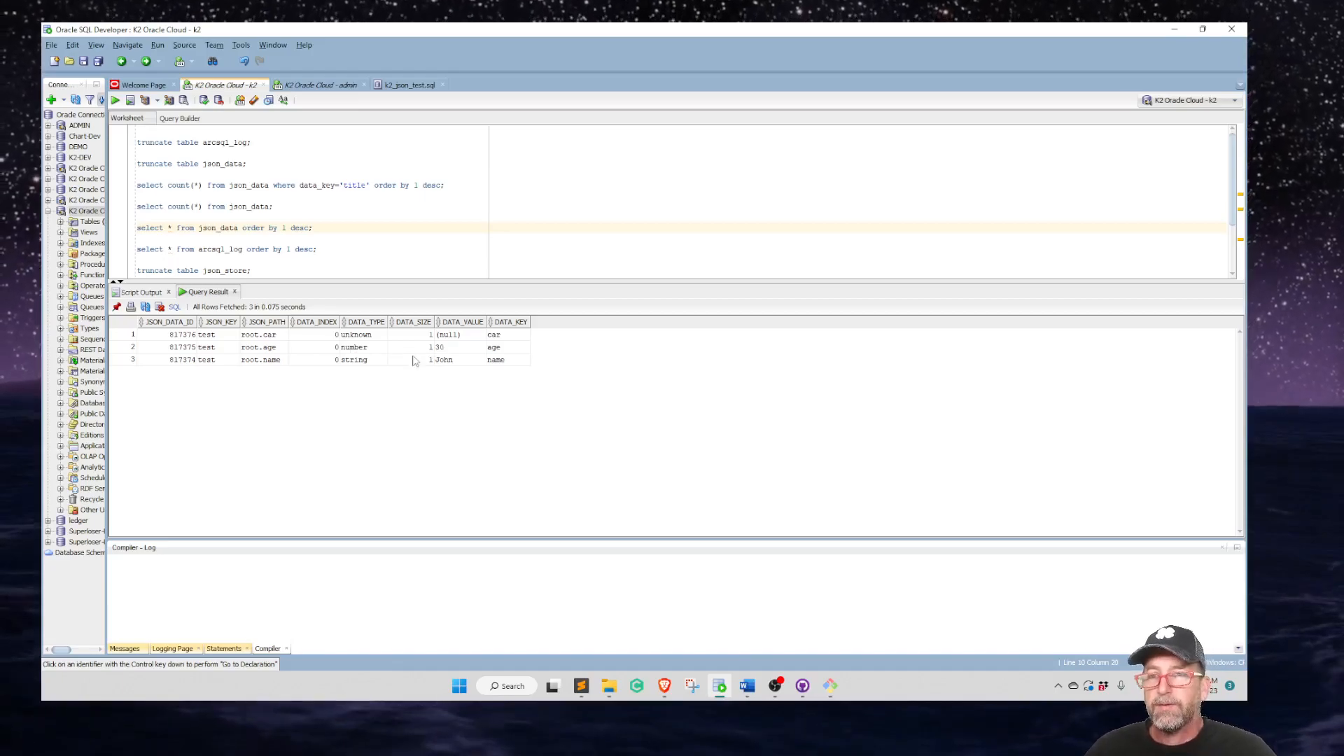
mouse_move(422, 364)
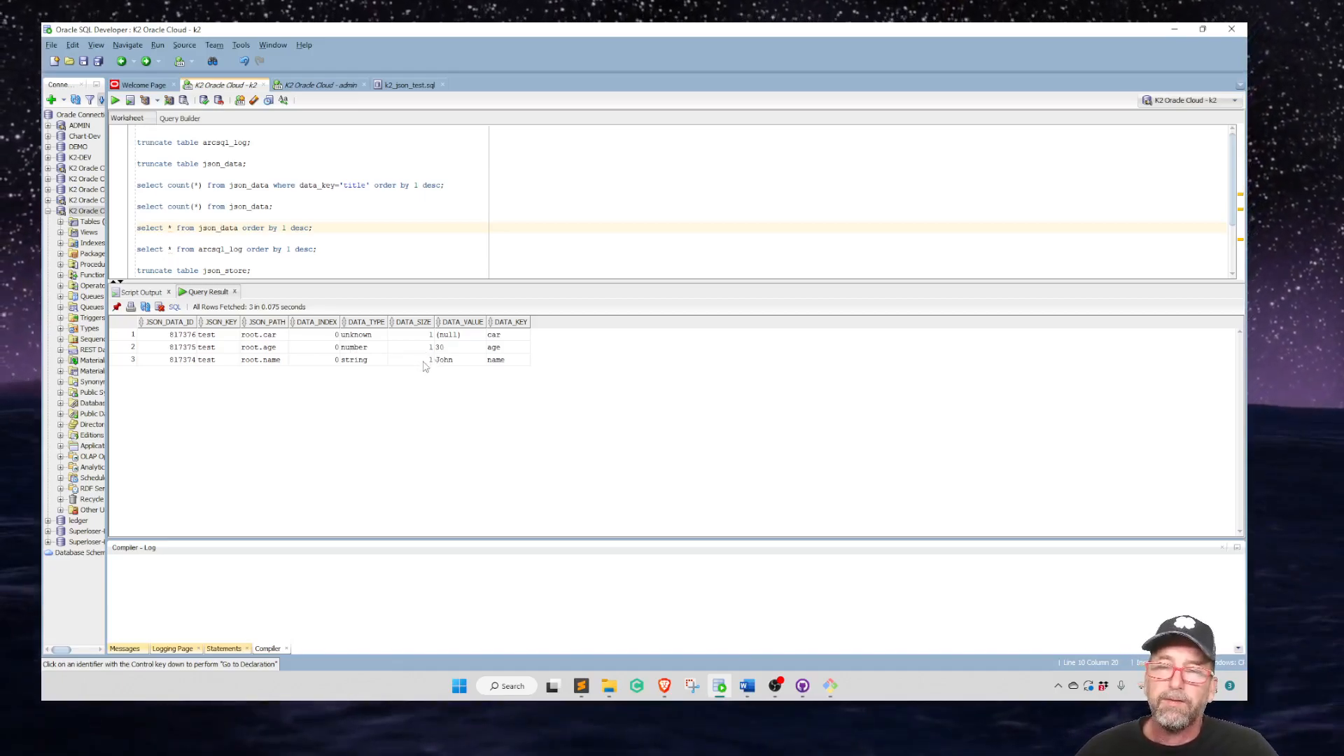
mouse_move(396, 360)
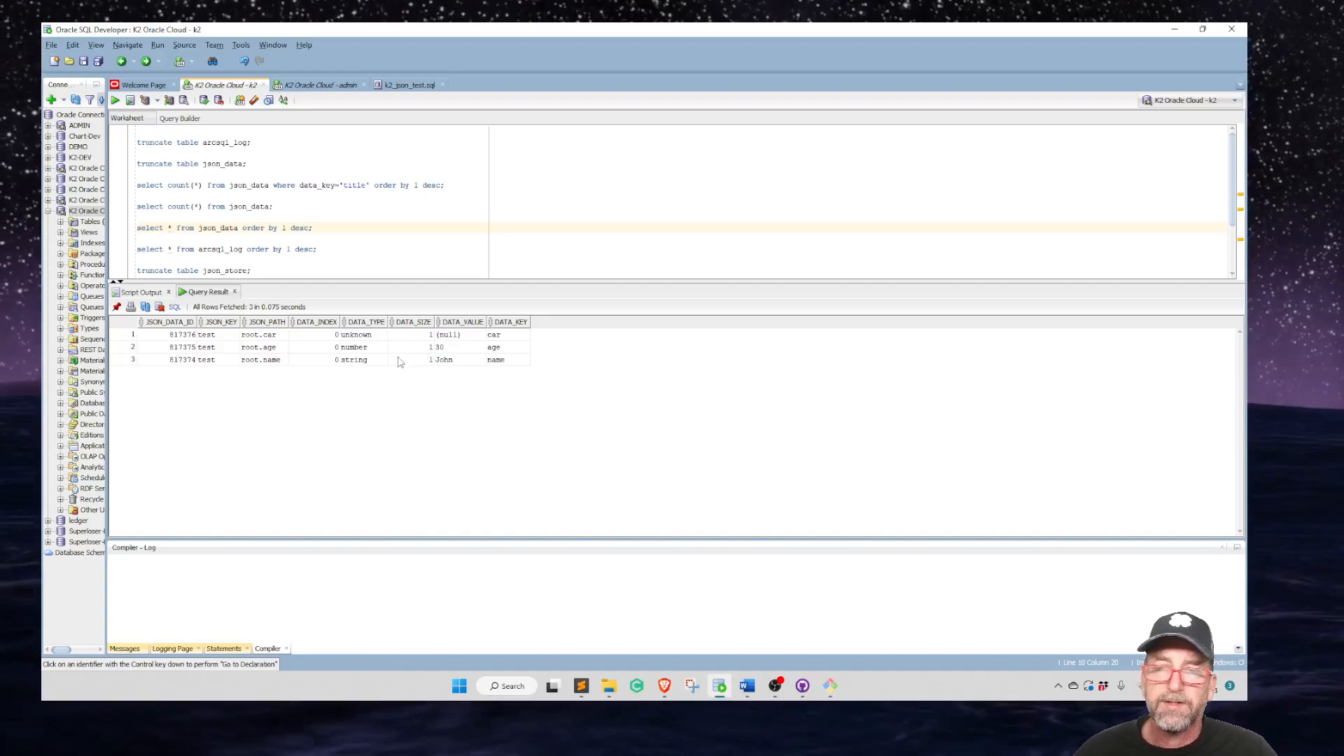
mouse_move(418, 354)
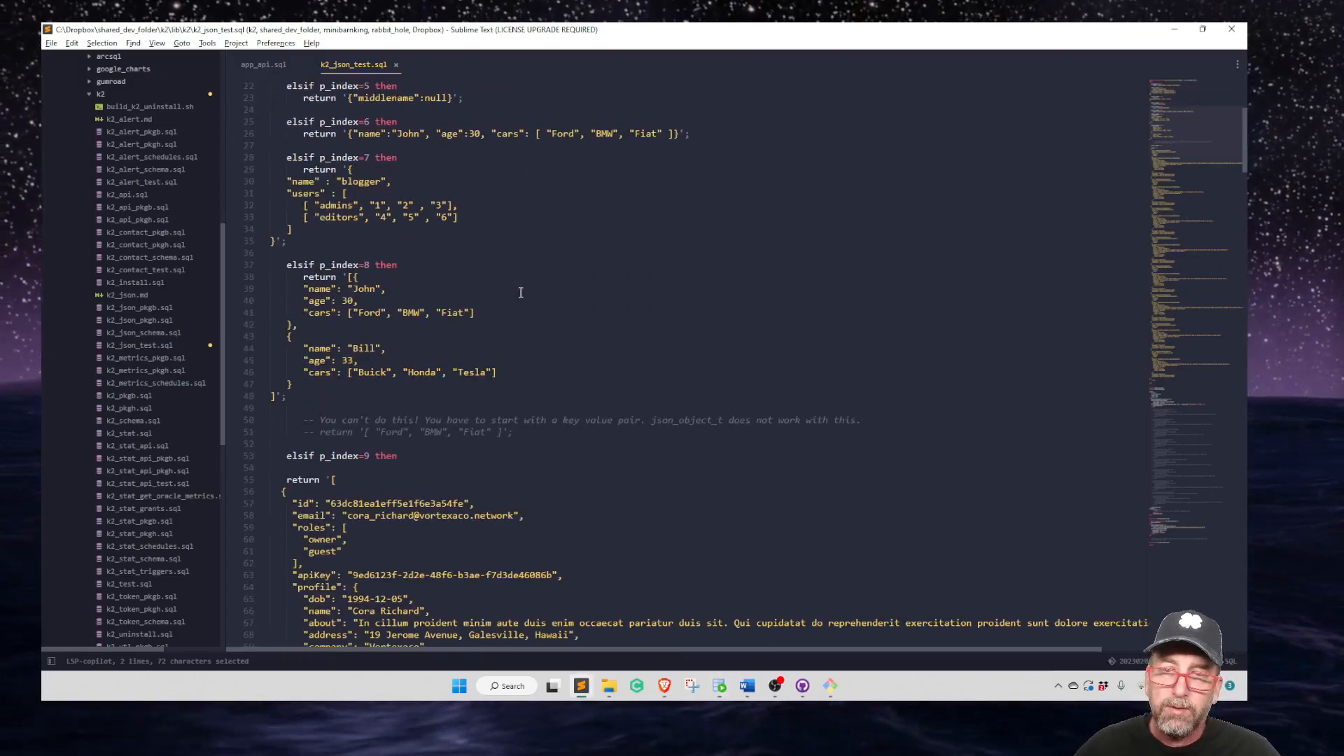
Read through the test 9 customer JSON down to the 'k2_json test 9' check, then bring up SQL Developer.
scroll(down, 3)
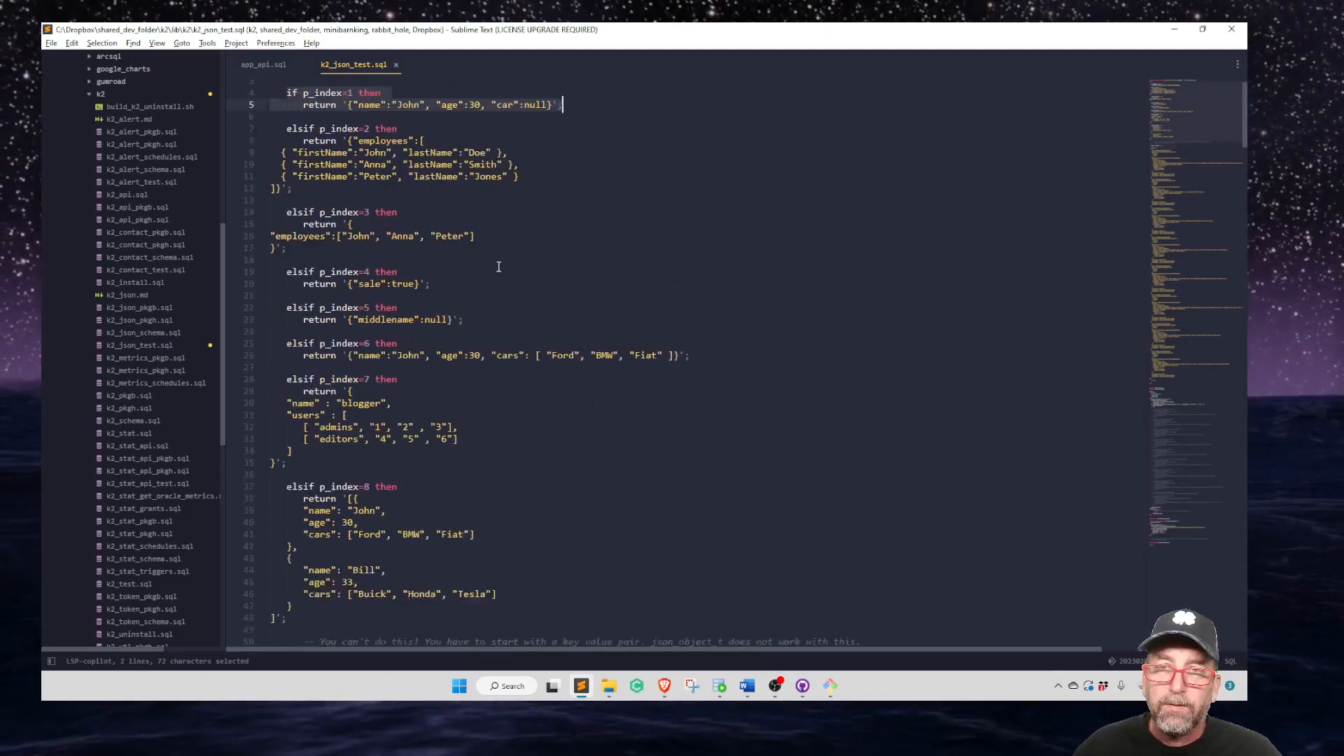
scroll(up, 3)
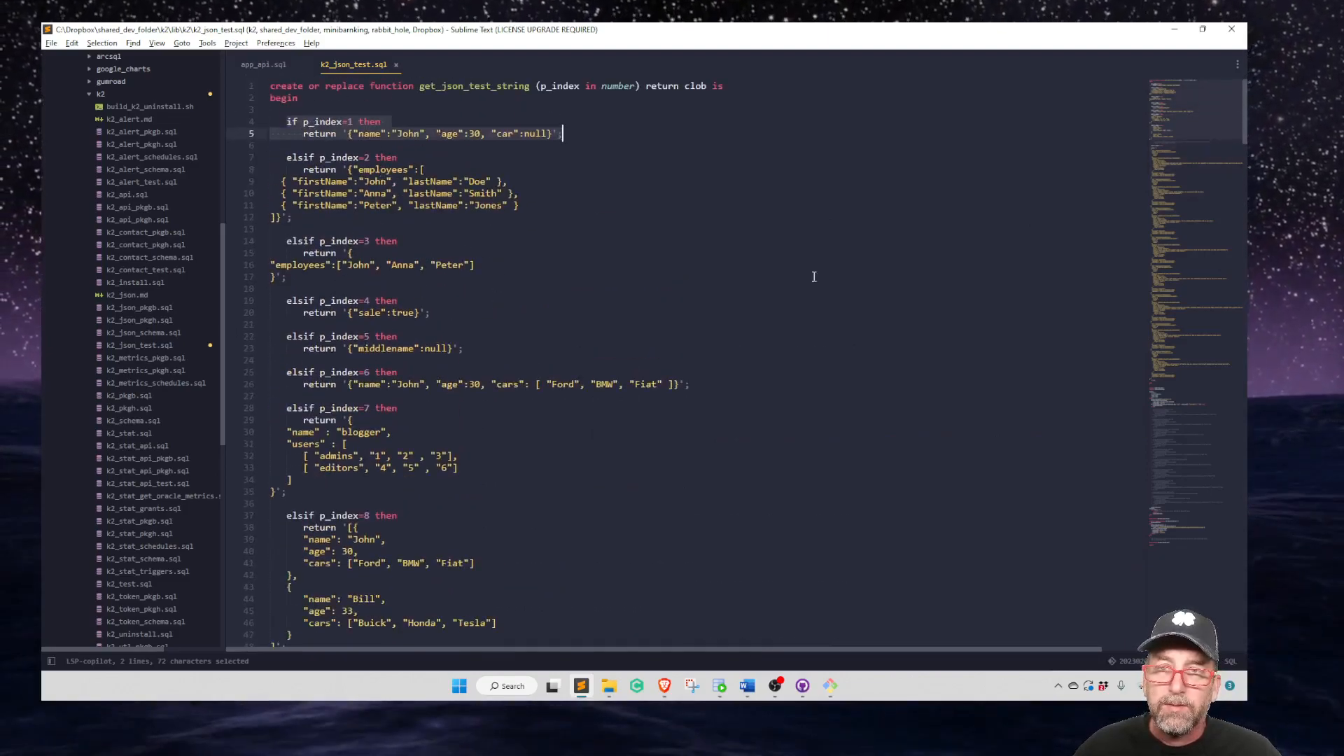
scroll(down, 3)
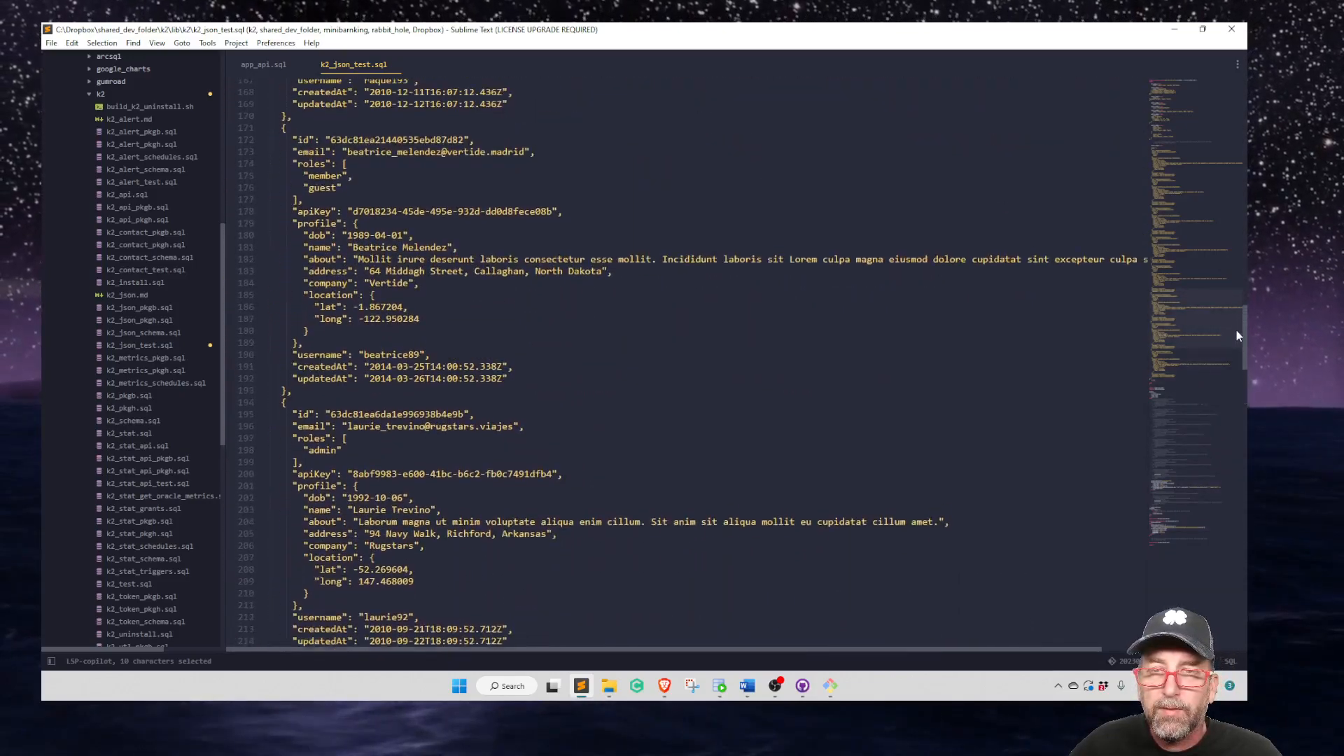
scroll(up, 3)
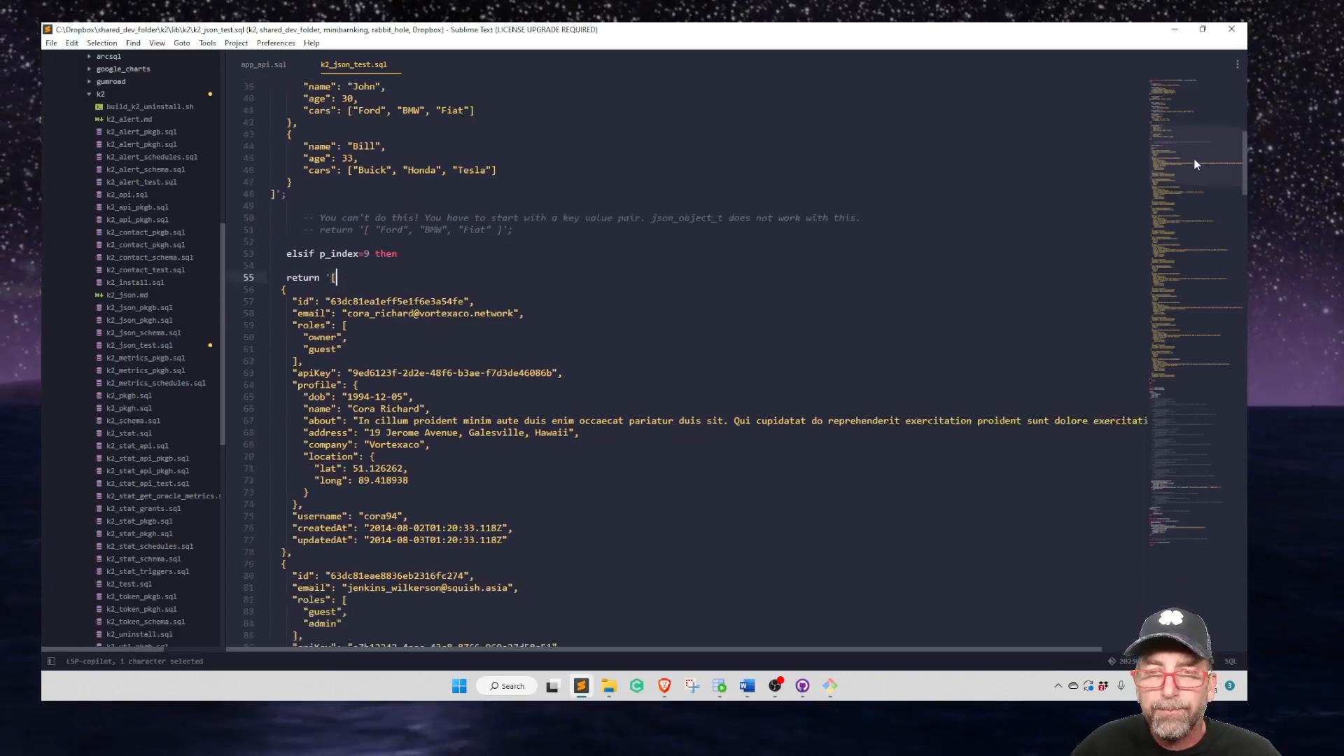
scroll(down, 3)
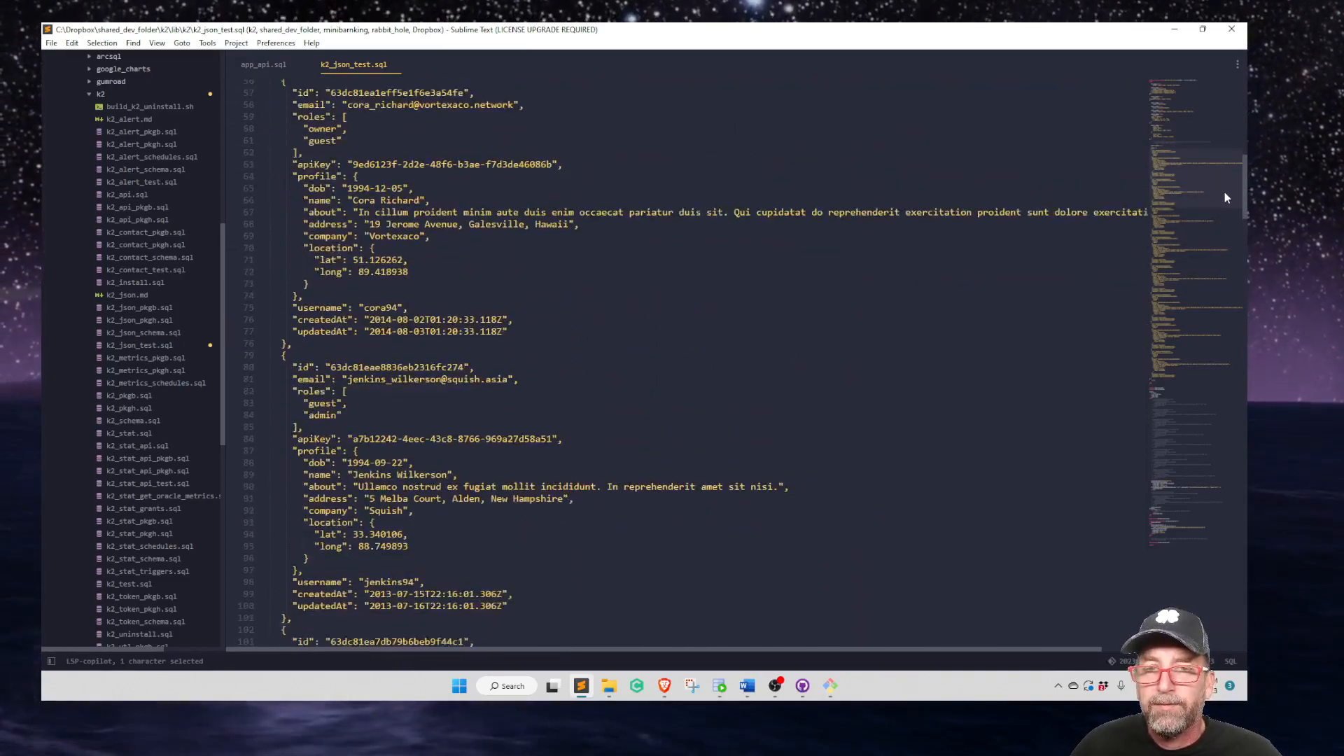
scroll(down, 3)
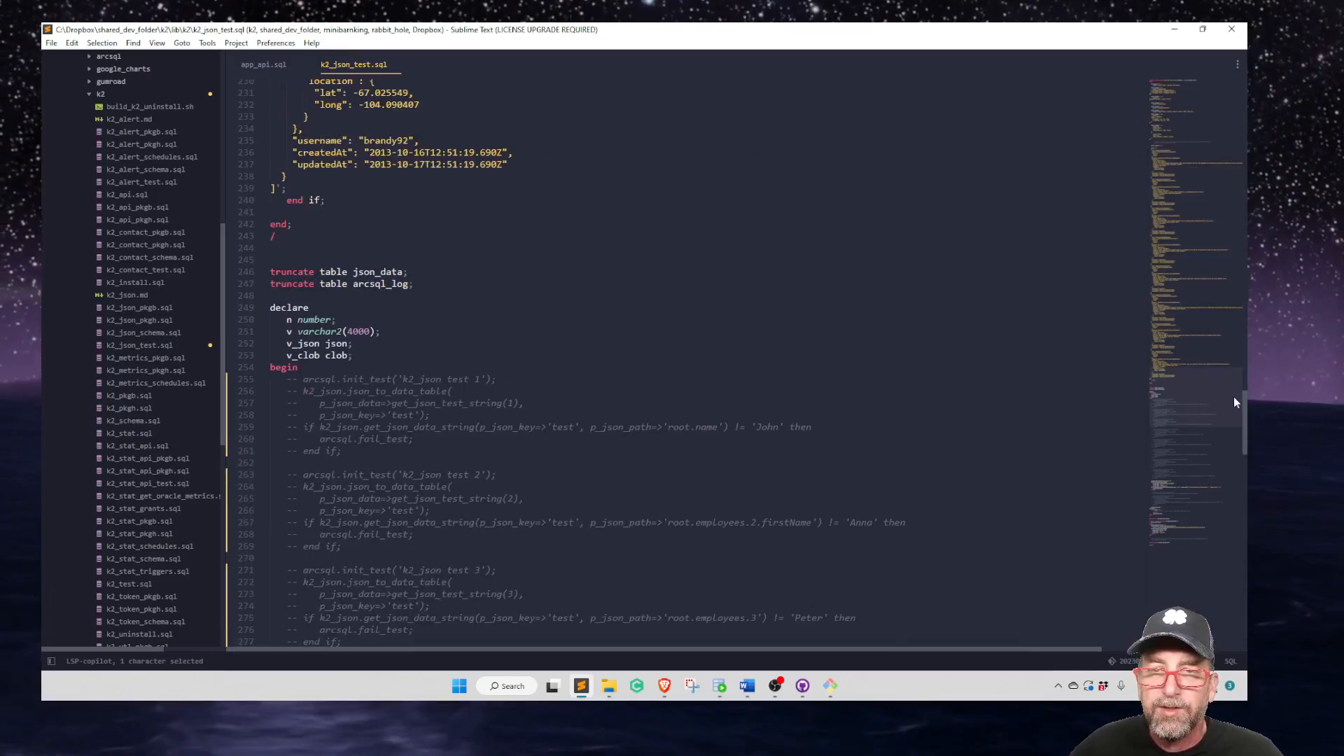
scroll(down, 3)
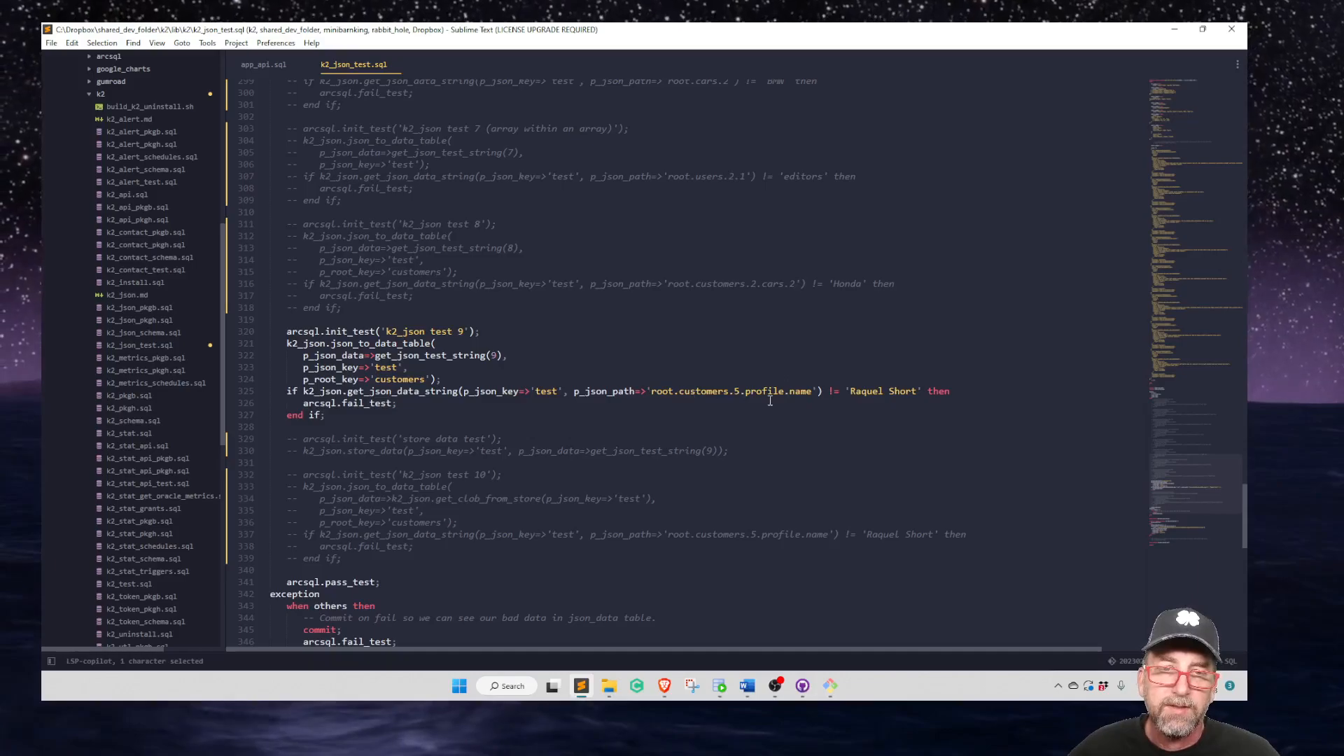
mouse_move(538, 361)
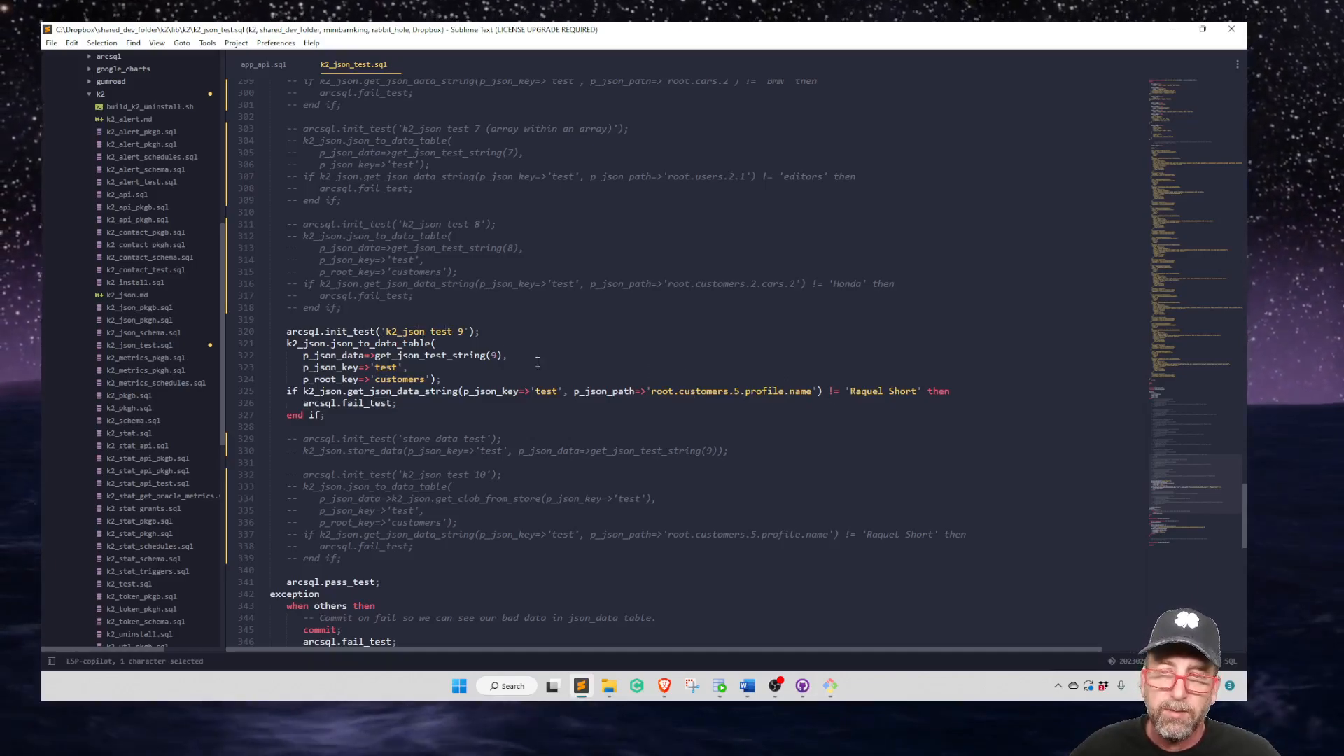
click(52, 43)
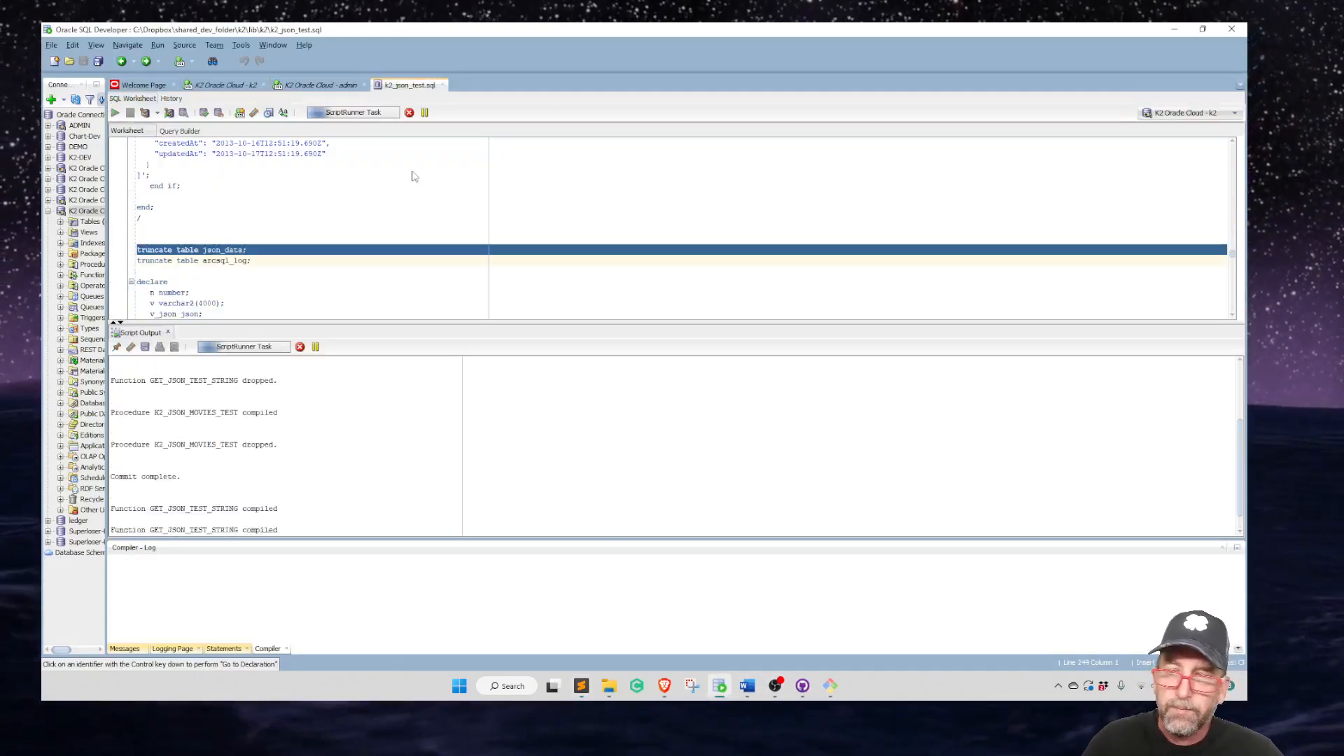
Return to the K2 Oracle Cloud - k2 worksheet holding the json_data queries.
click(129, 112)
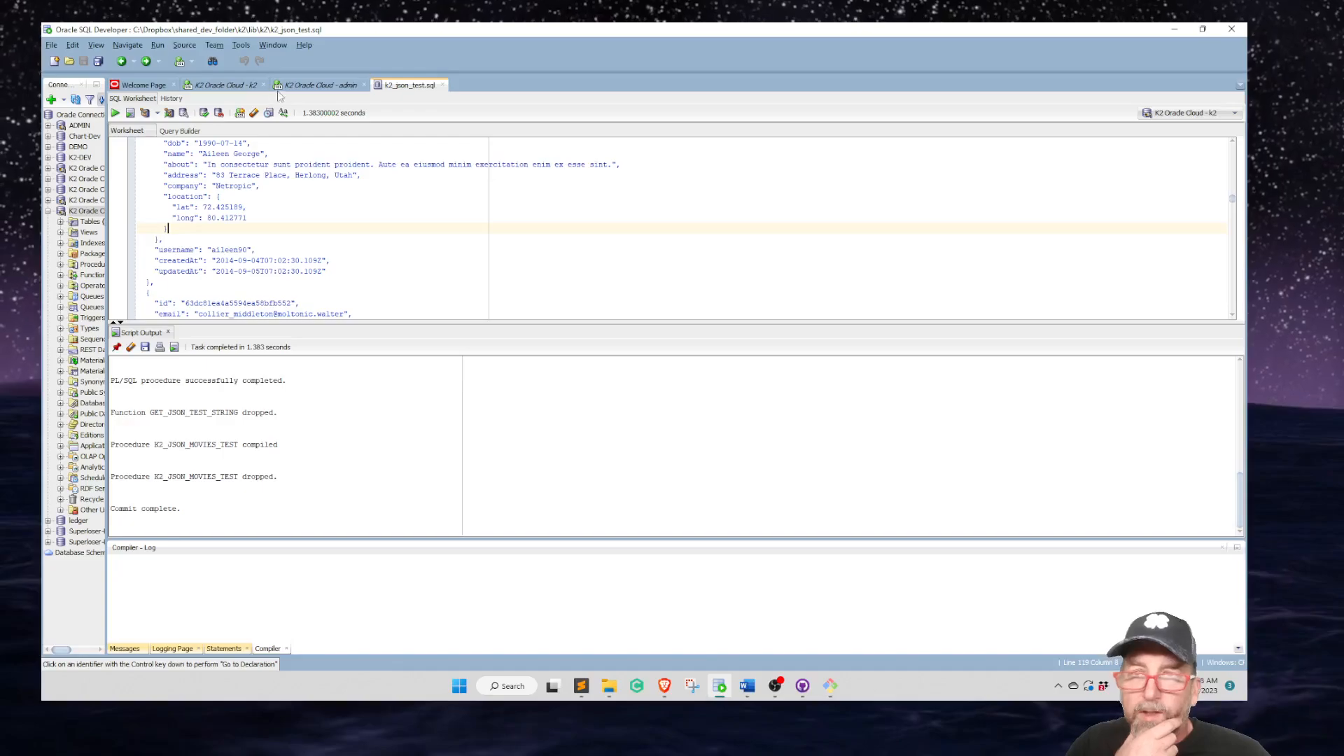
click(224, 84)
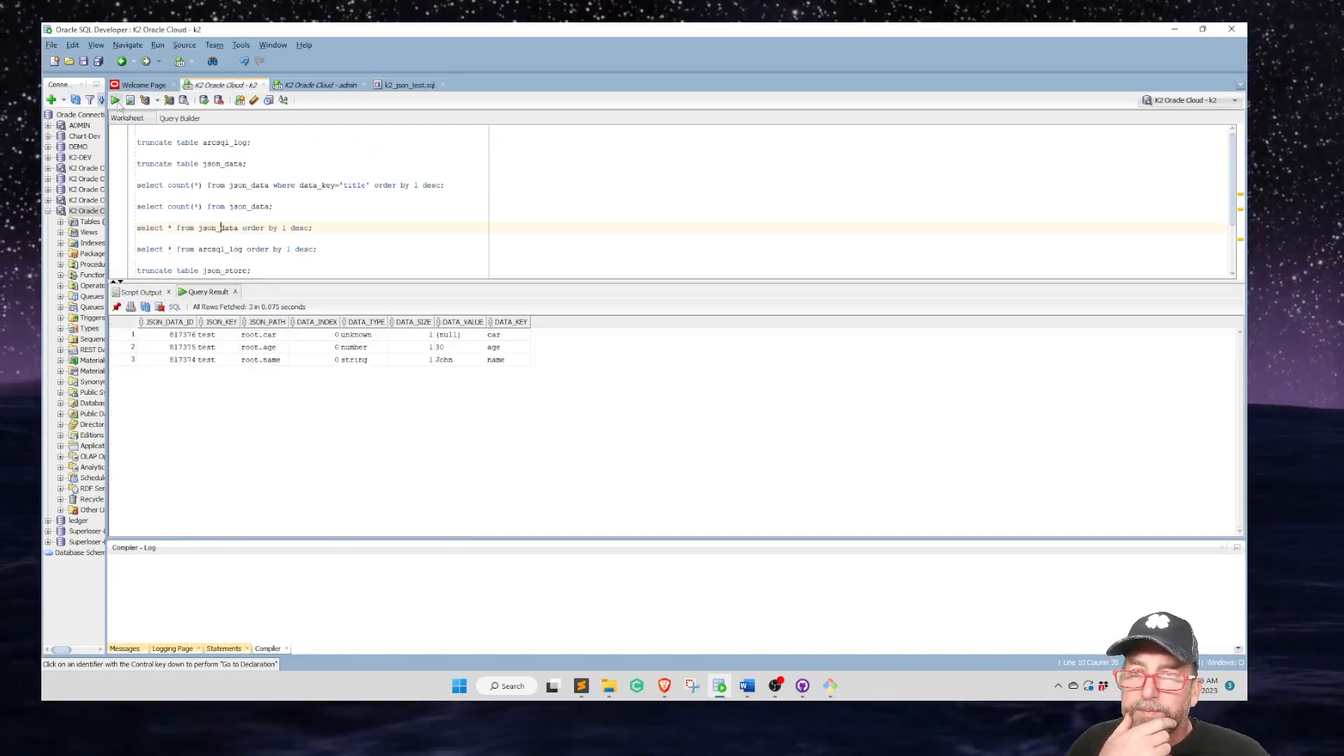
Rerun the json_data query and point out the root.customers.8.profile.location path and DATA_KEY column.
click(116, 100)
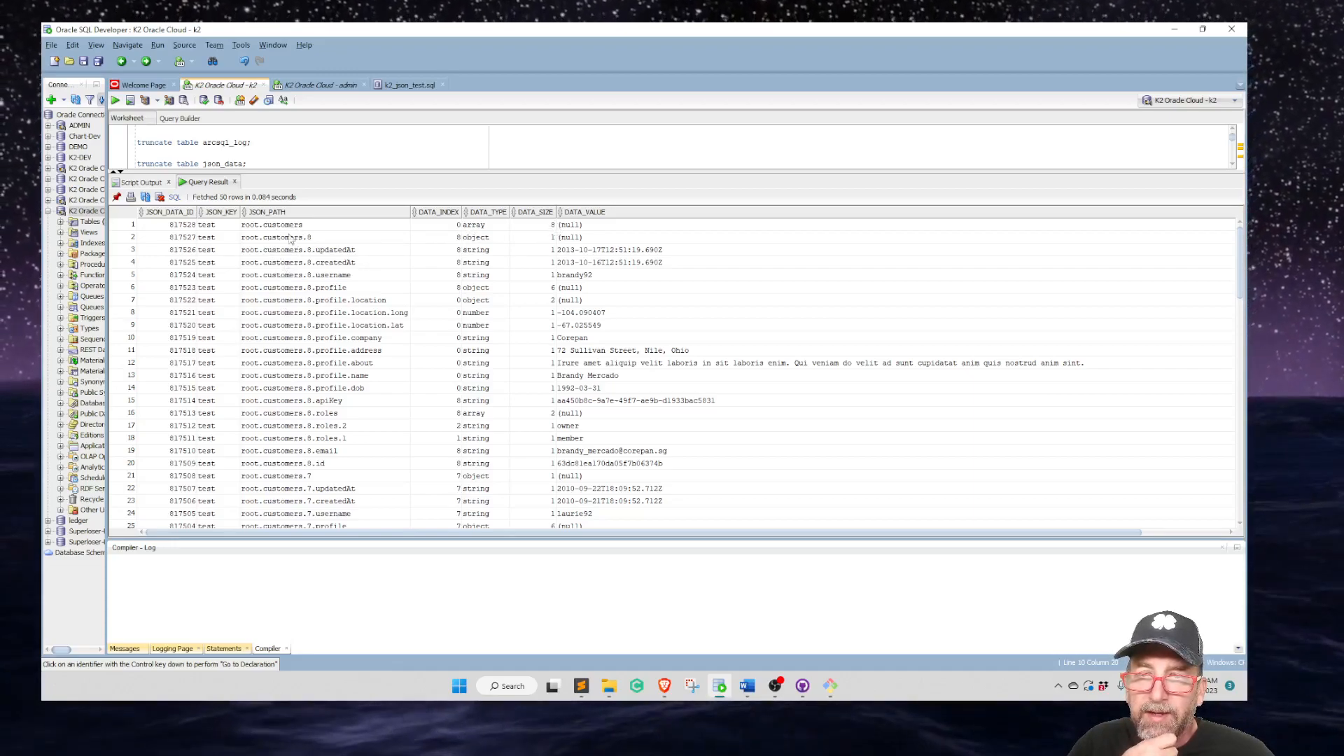
mouse_move(444, 238)
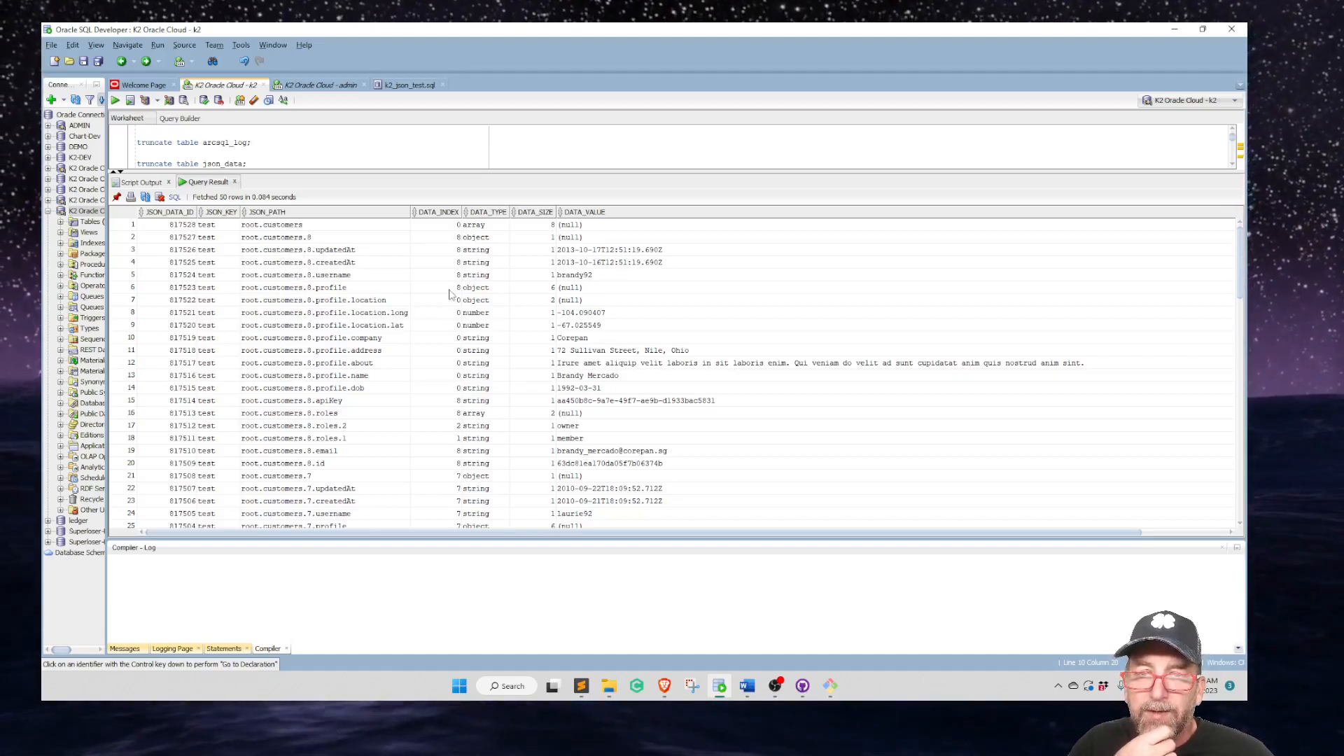
click(437, 287)
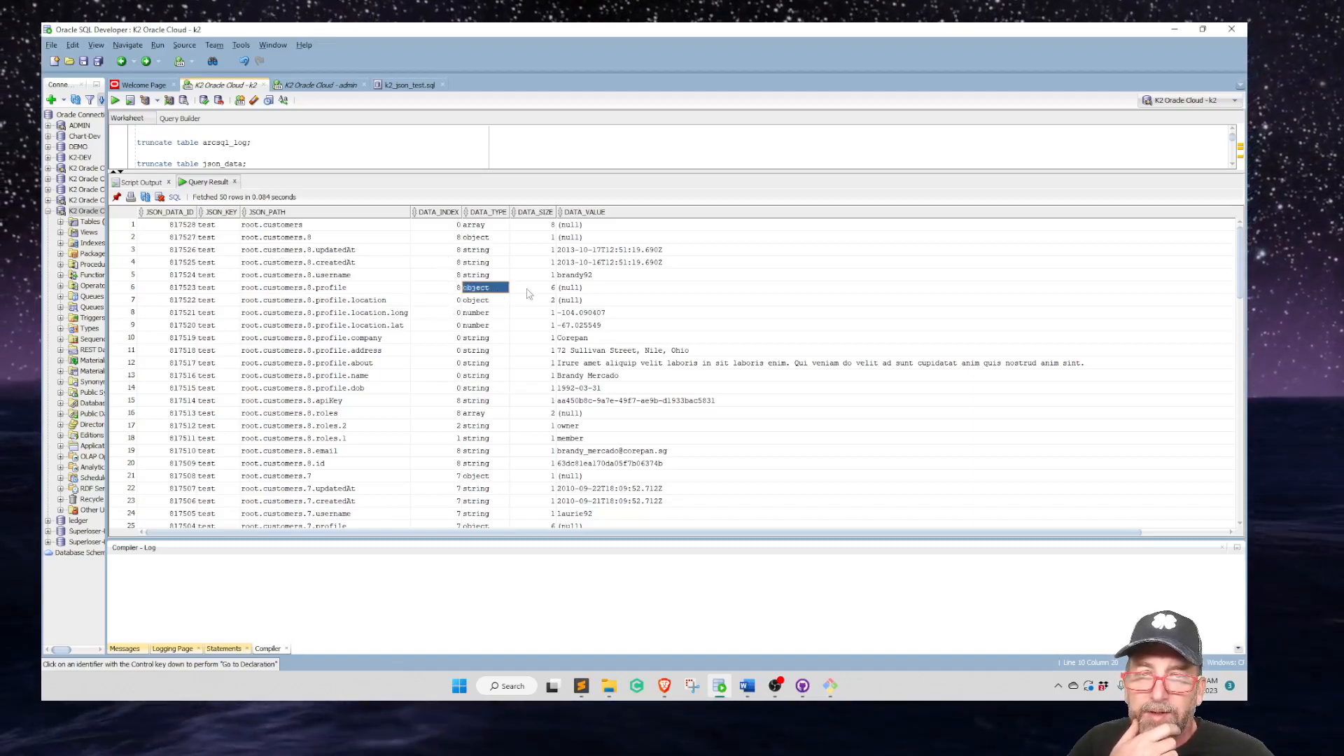
click(532, 287)
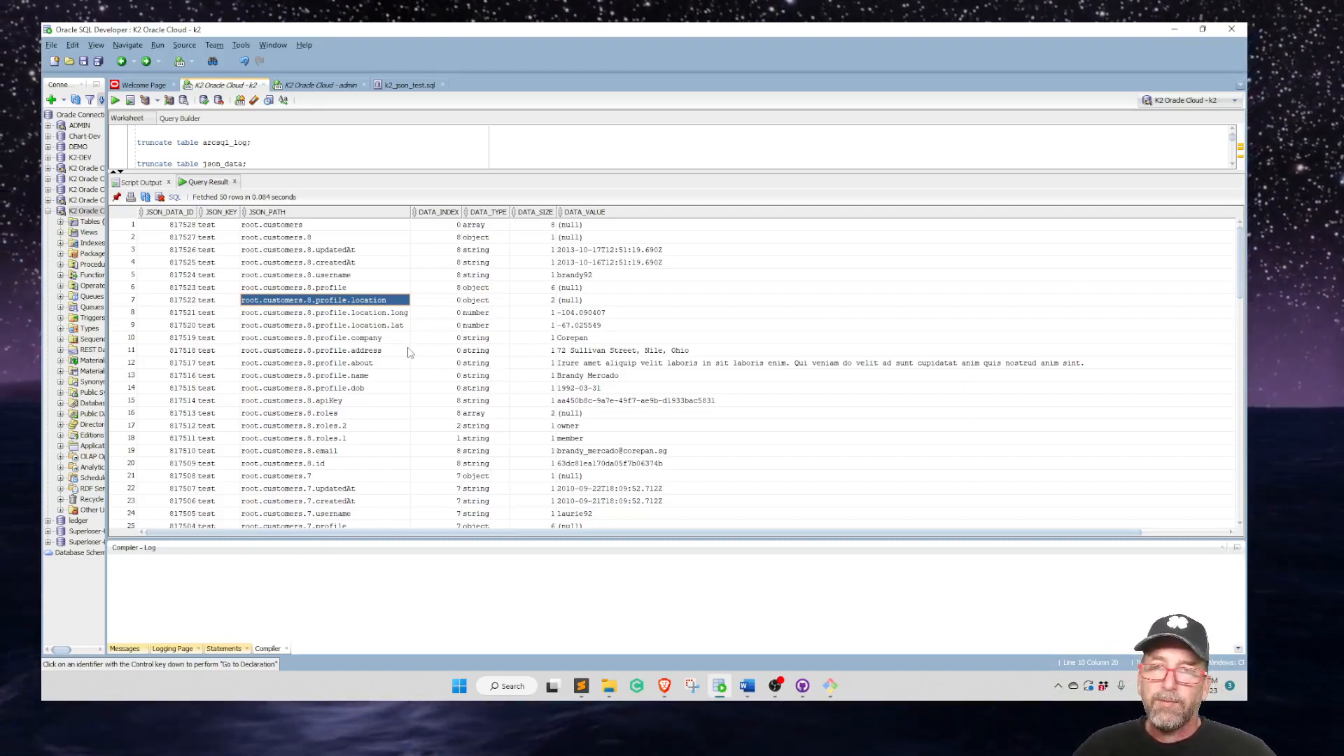
mouse_move(392, 361)
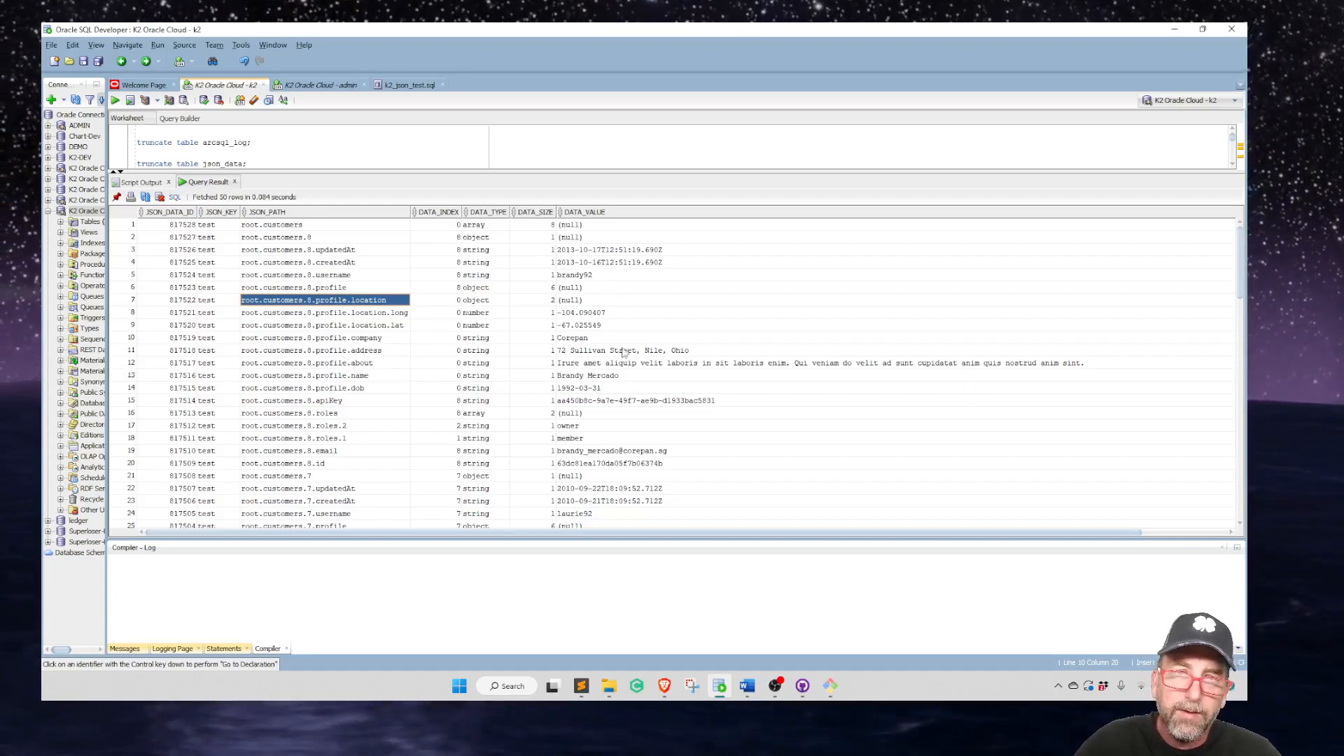
scroll(right, 3)
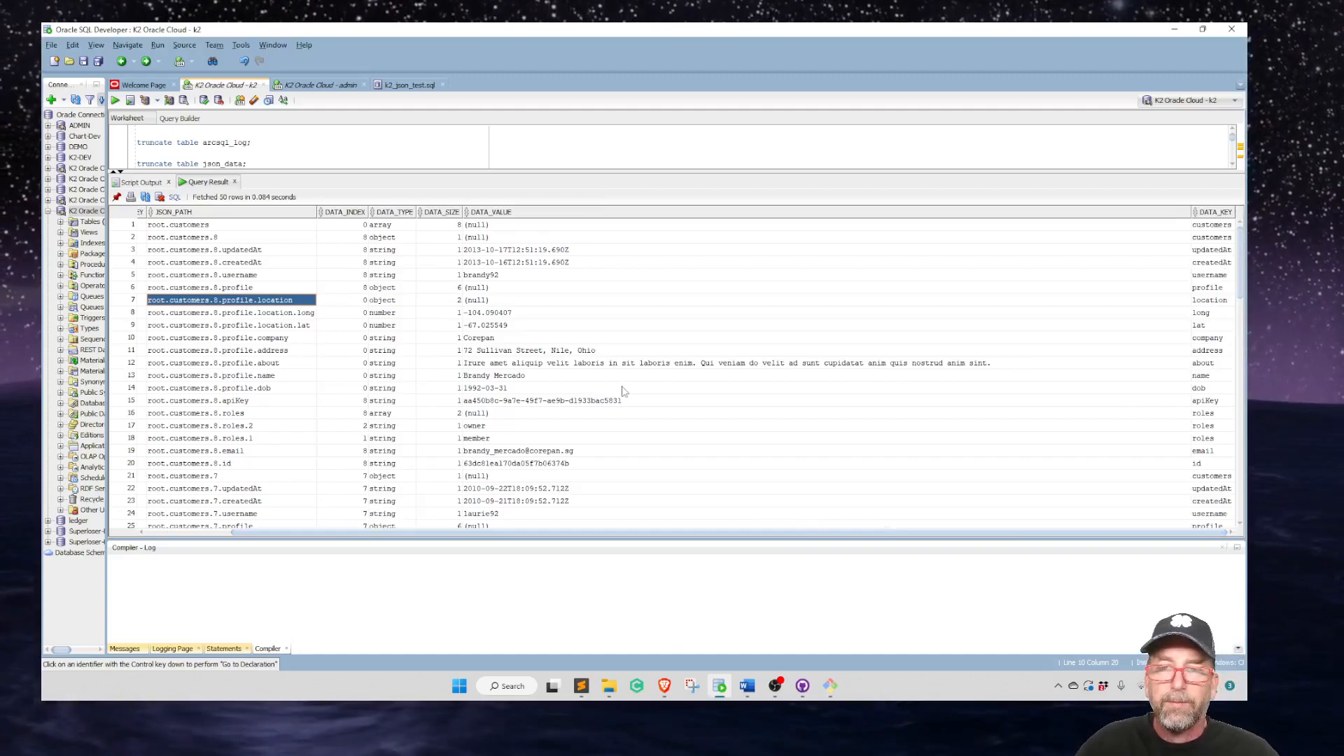
mouse_move(1038, 344)
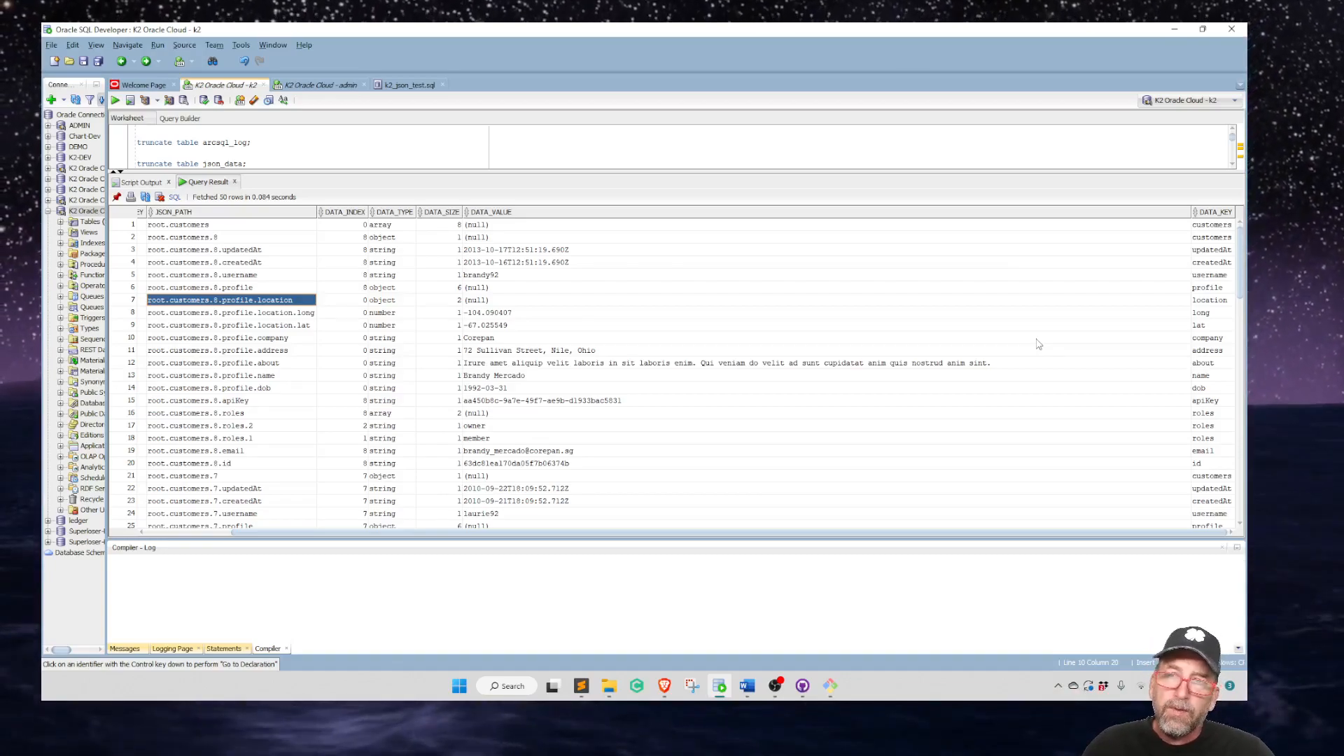
click(581, 685)
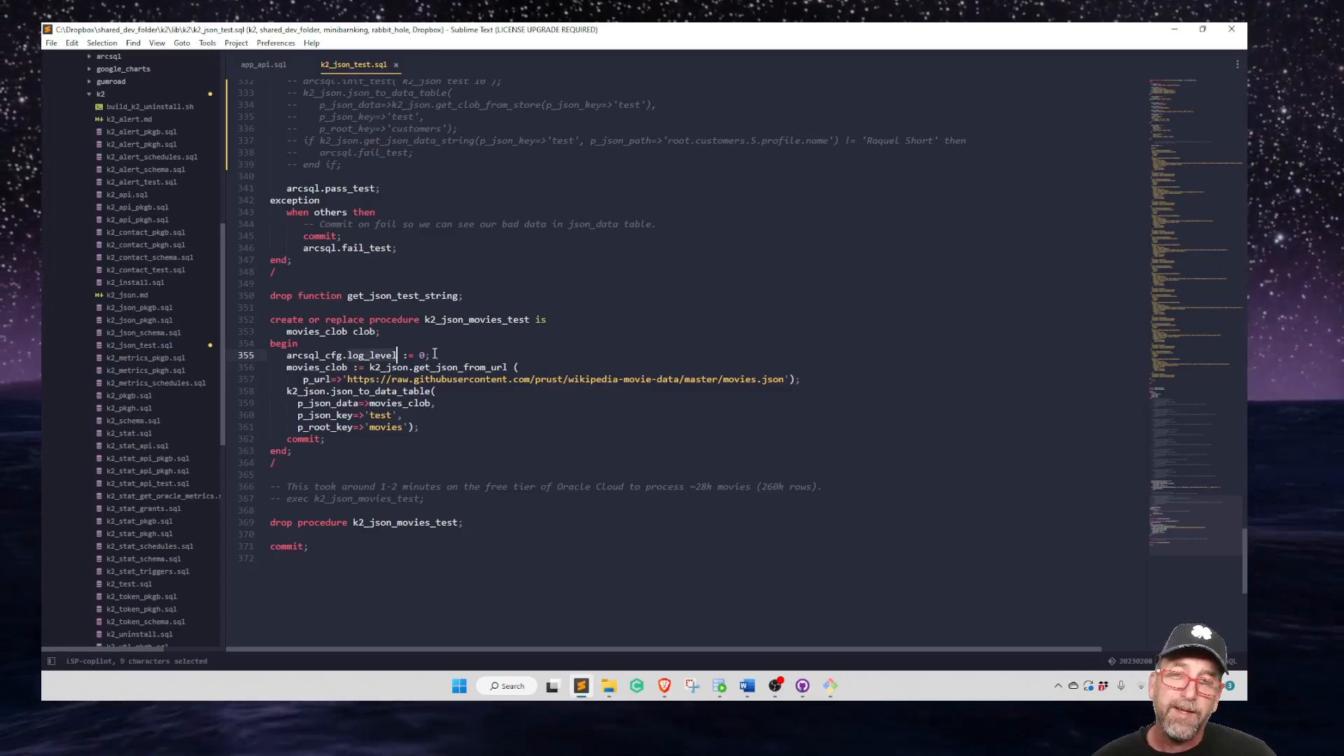
mouse_move(436, 353)
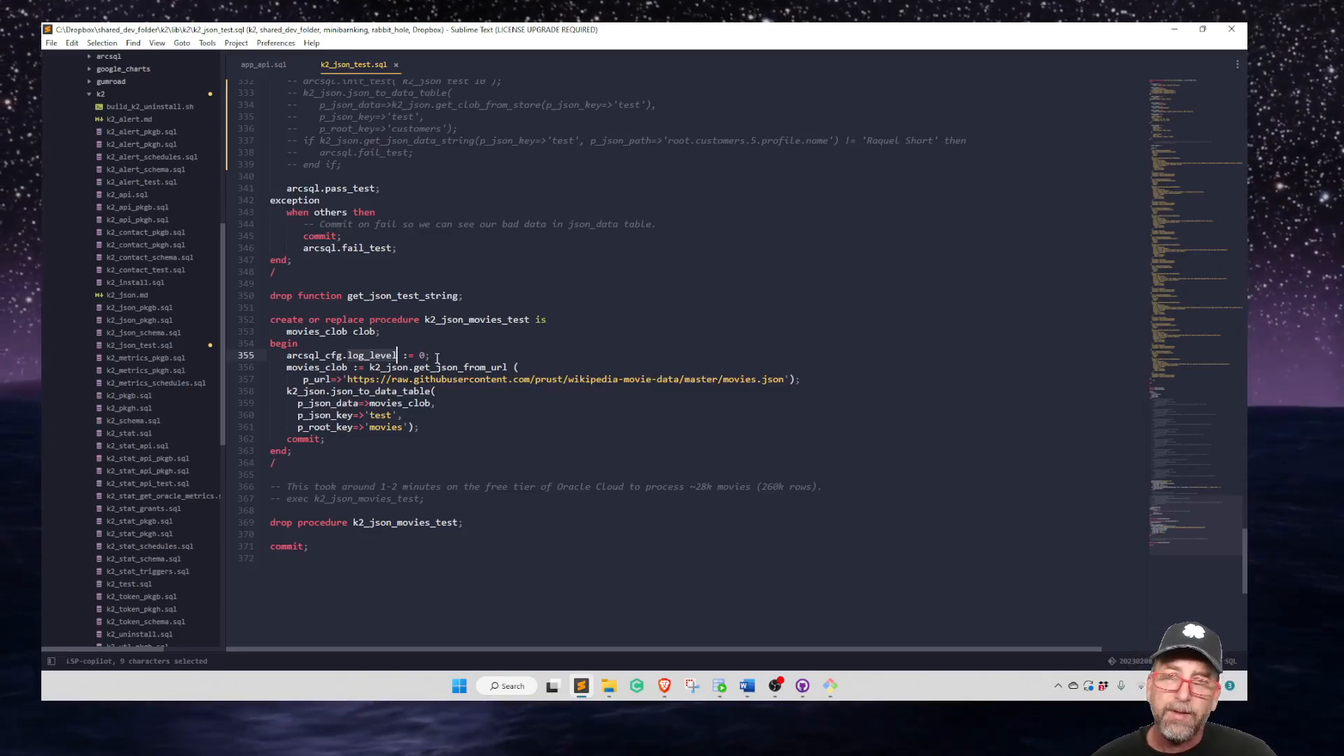
mouse_move(529, 294)
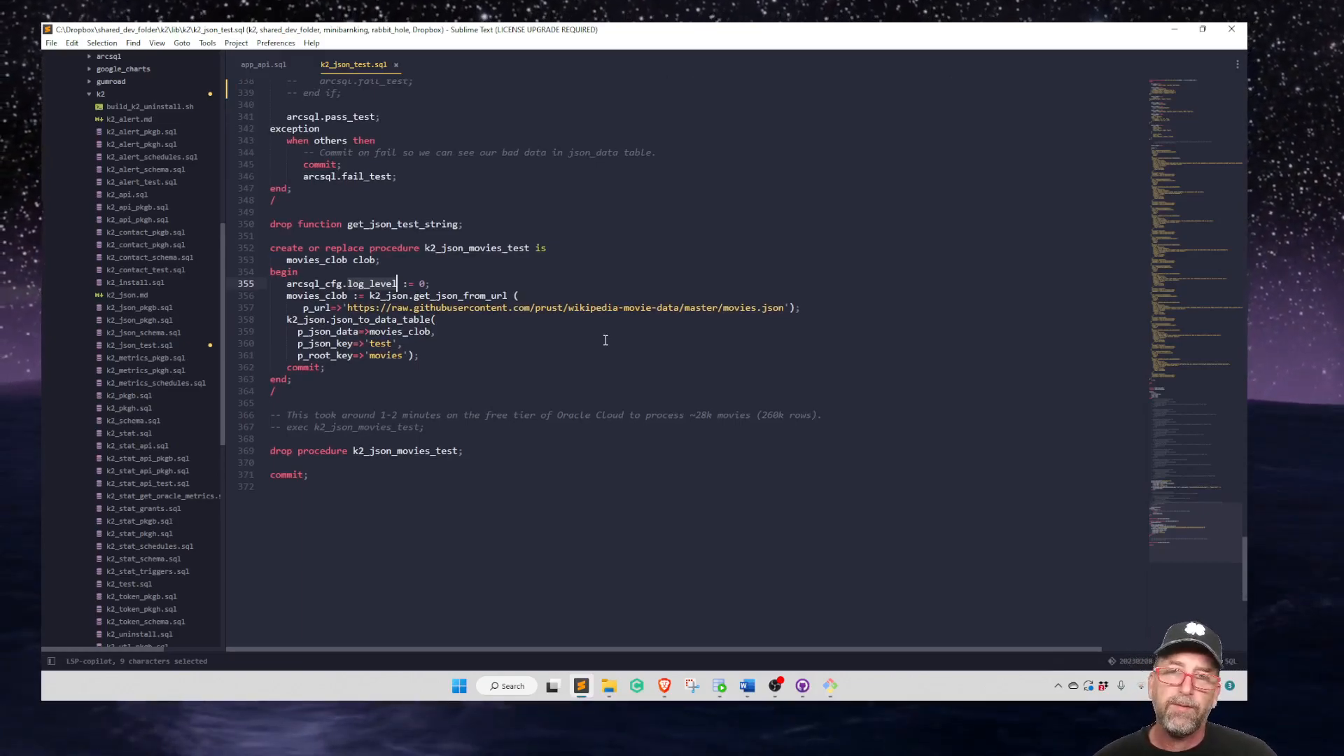
mouse_move(716, 280)
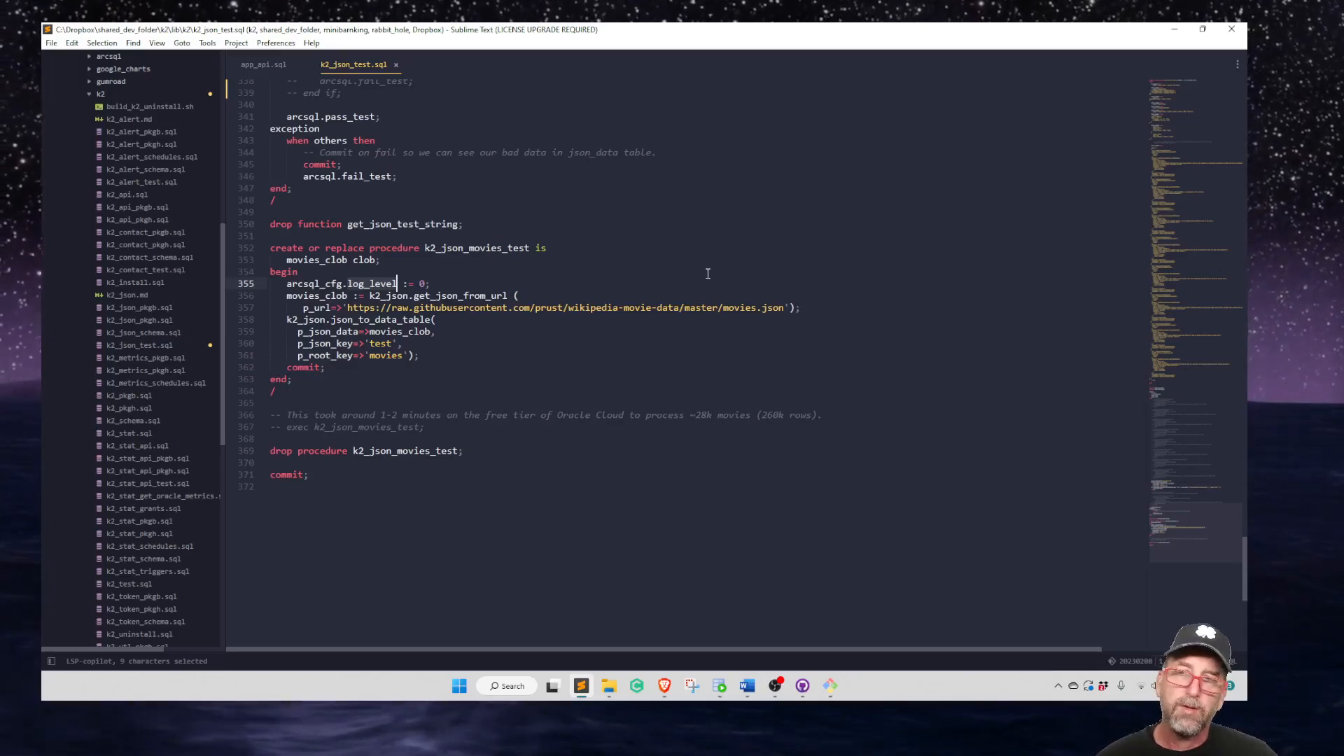
mouse_move(636, 257)
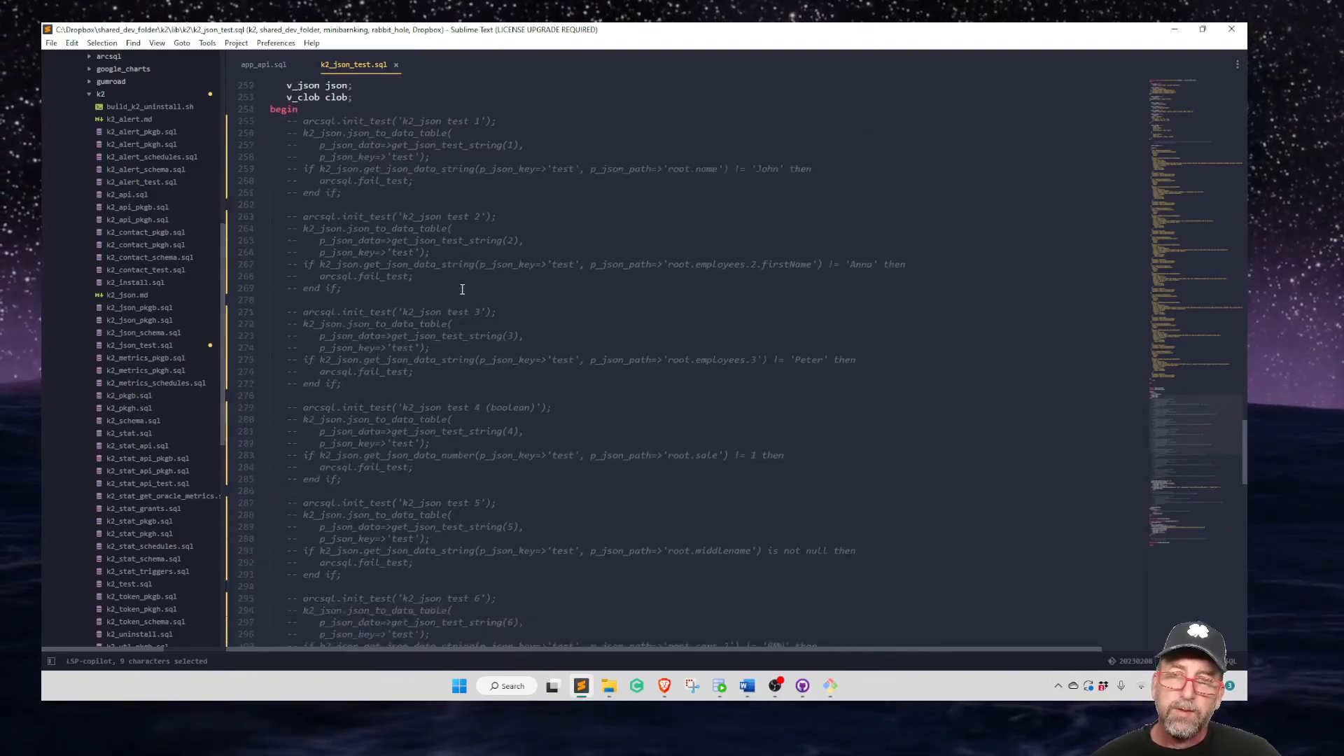
Read further down the k2_json_movies_test procedure at the end of the file.
scroll(down, 3)
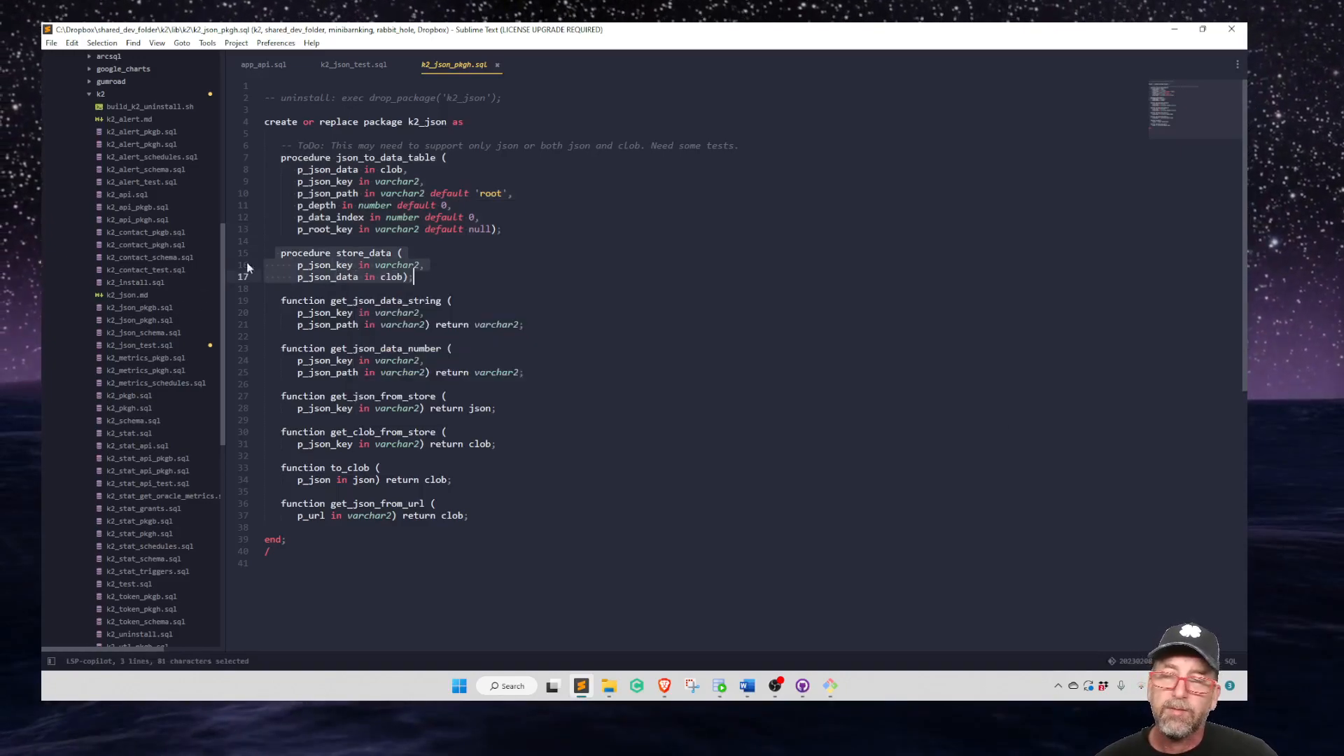
Point out the store_data procedure declaration in the k2_json package specification.
click(144, 333)
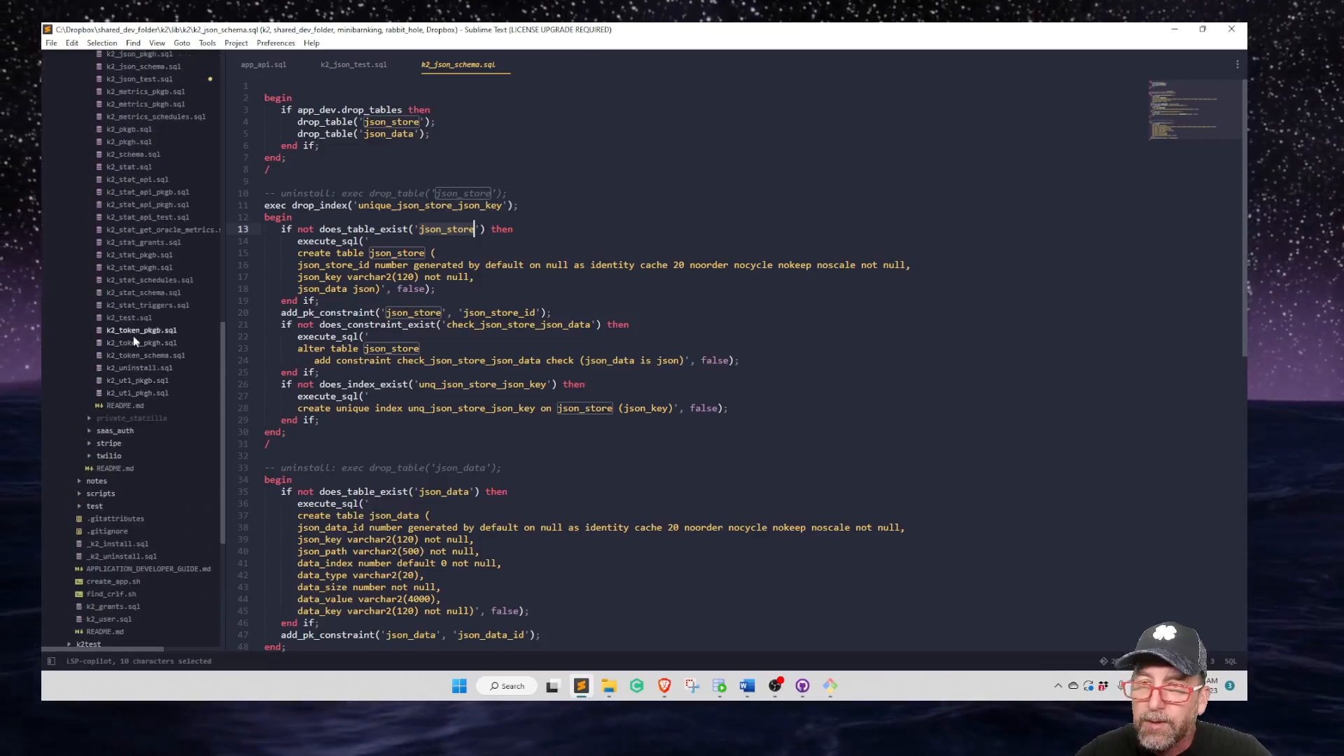
Expand the stripe folder, look over stripe_schema.sql, and bring up stripe_pkgb.sql.
click(109, 442)
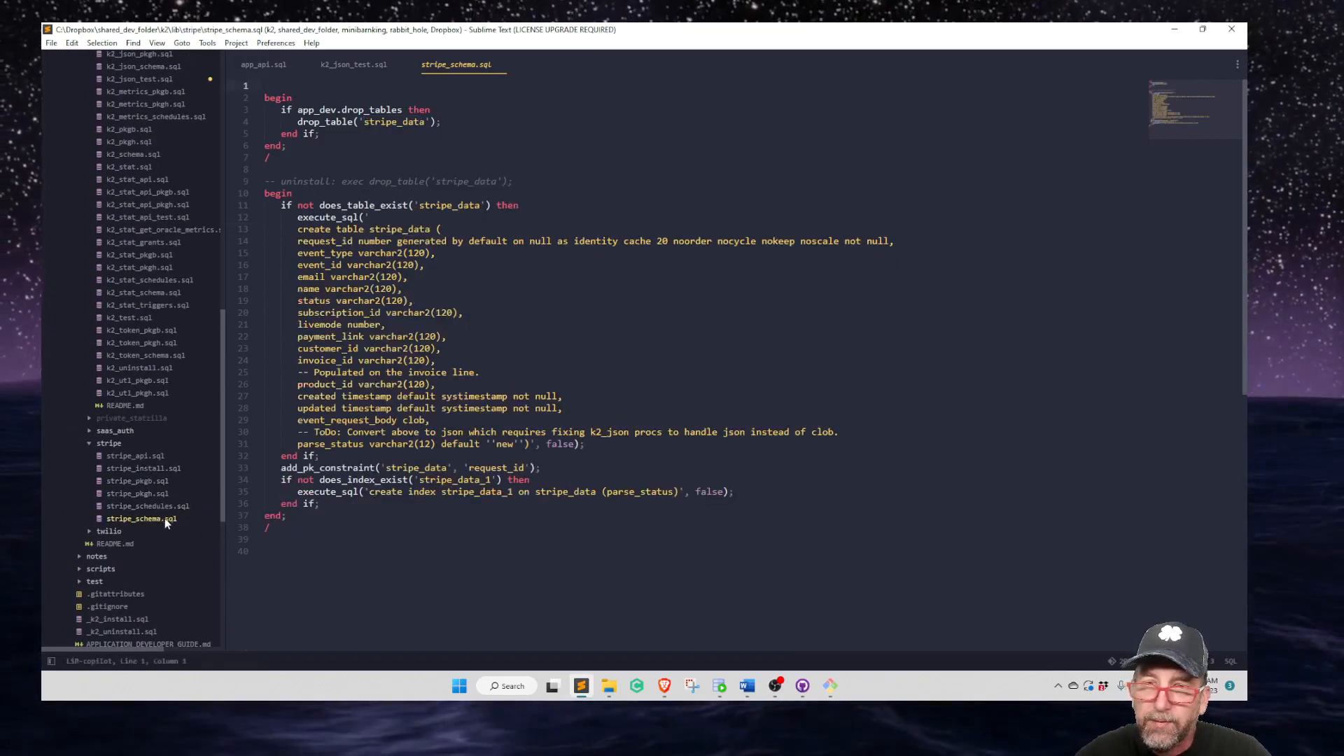
scroll(down, 3)
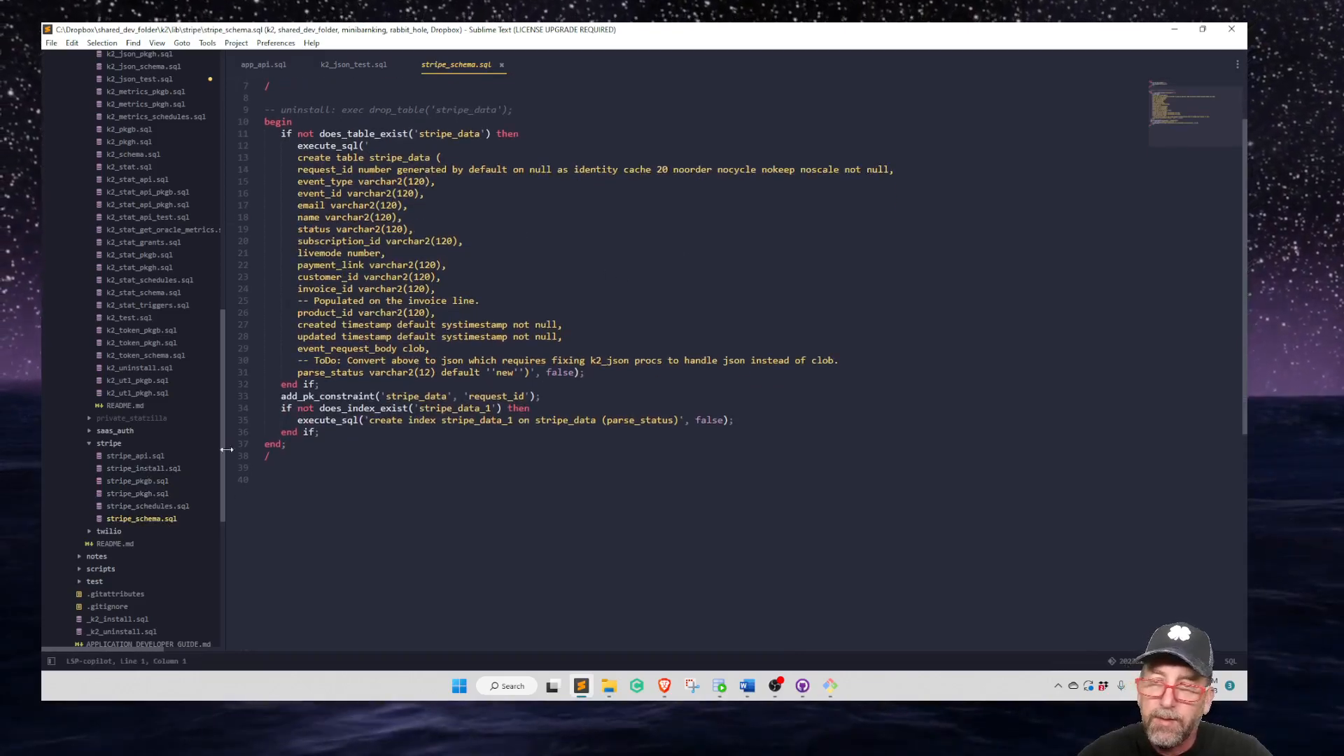
click(136, 481)
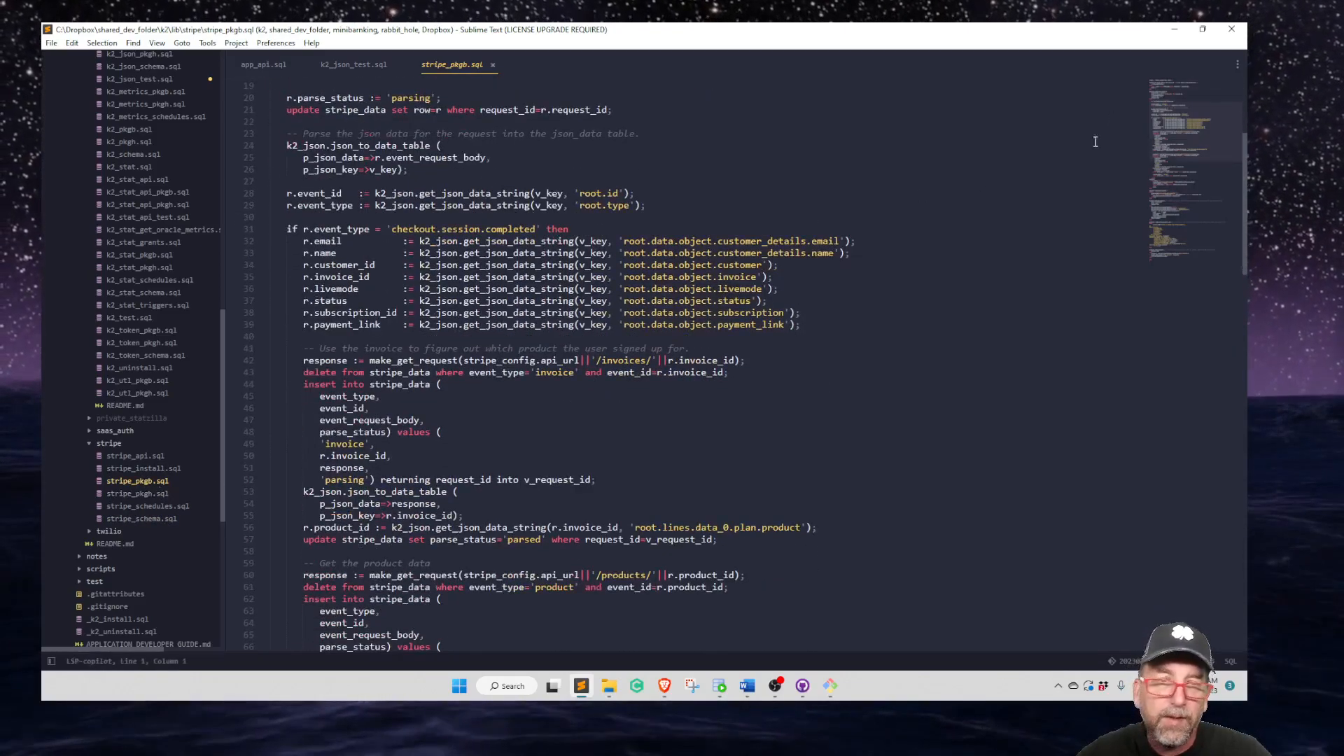
Pick out the json_table call parsing Stripe events, then close stripe_pkgb.sql.
scroll(down, 3)
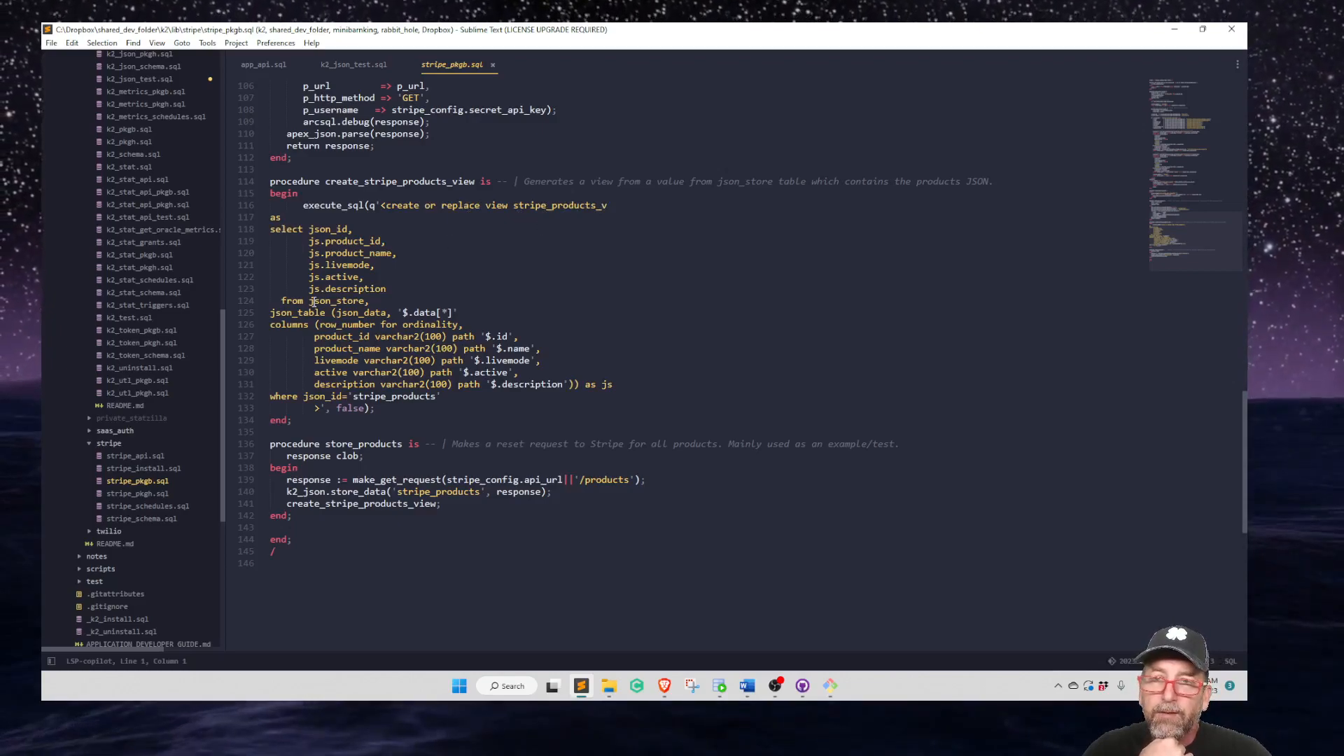
double_click(338, 300)
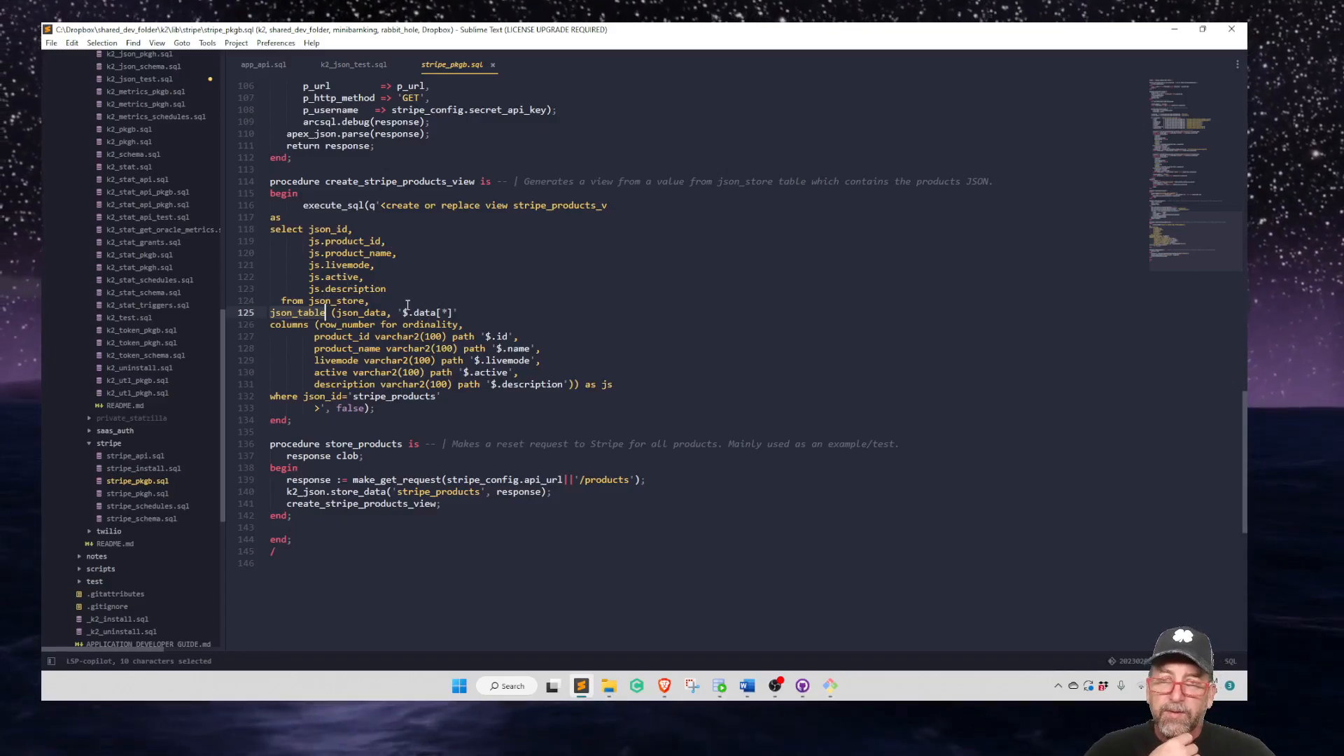
mouse_move(425, 294)
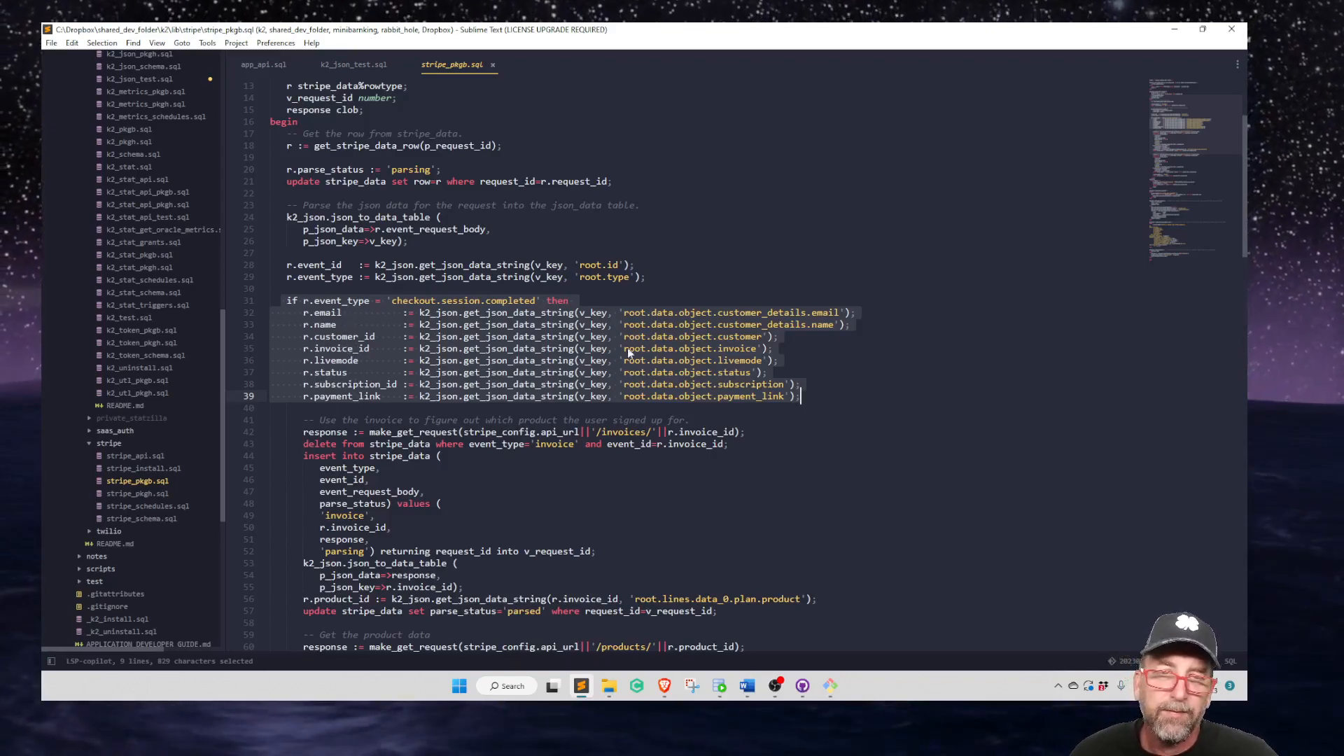
mouse_move(407, 358)
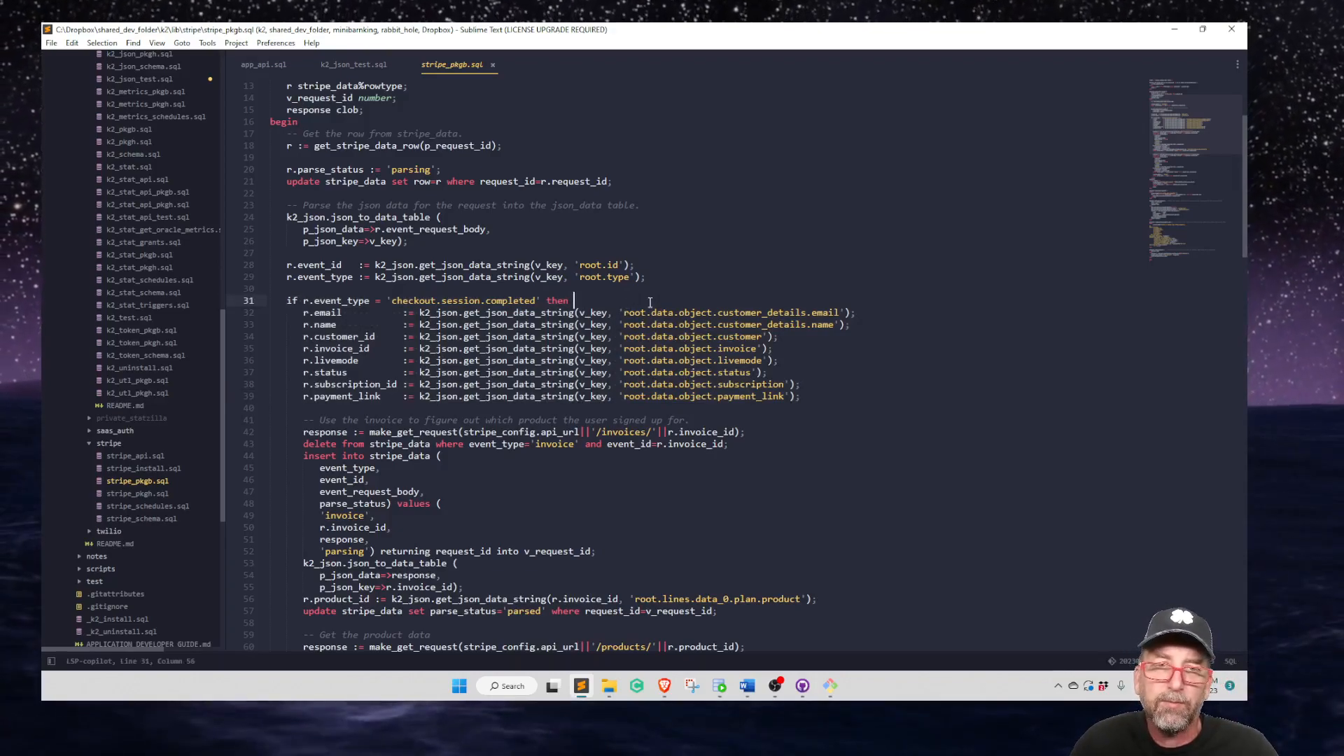
scroll(down, 3)
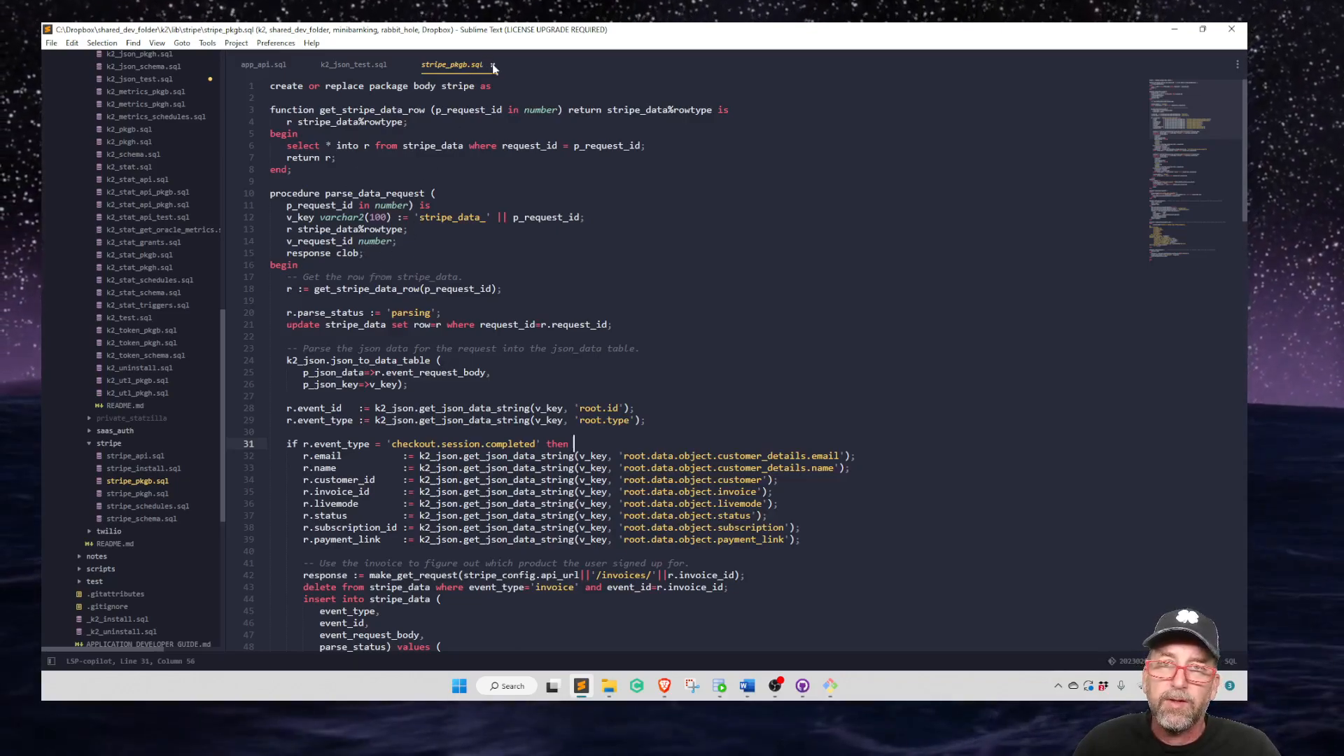
click(353, 64)
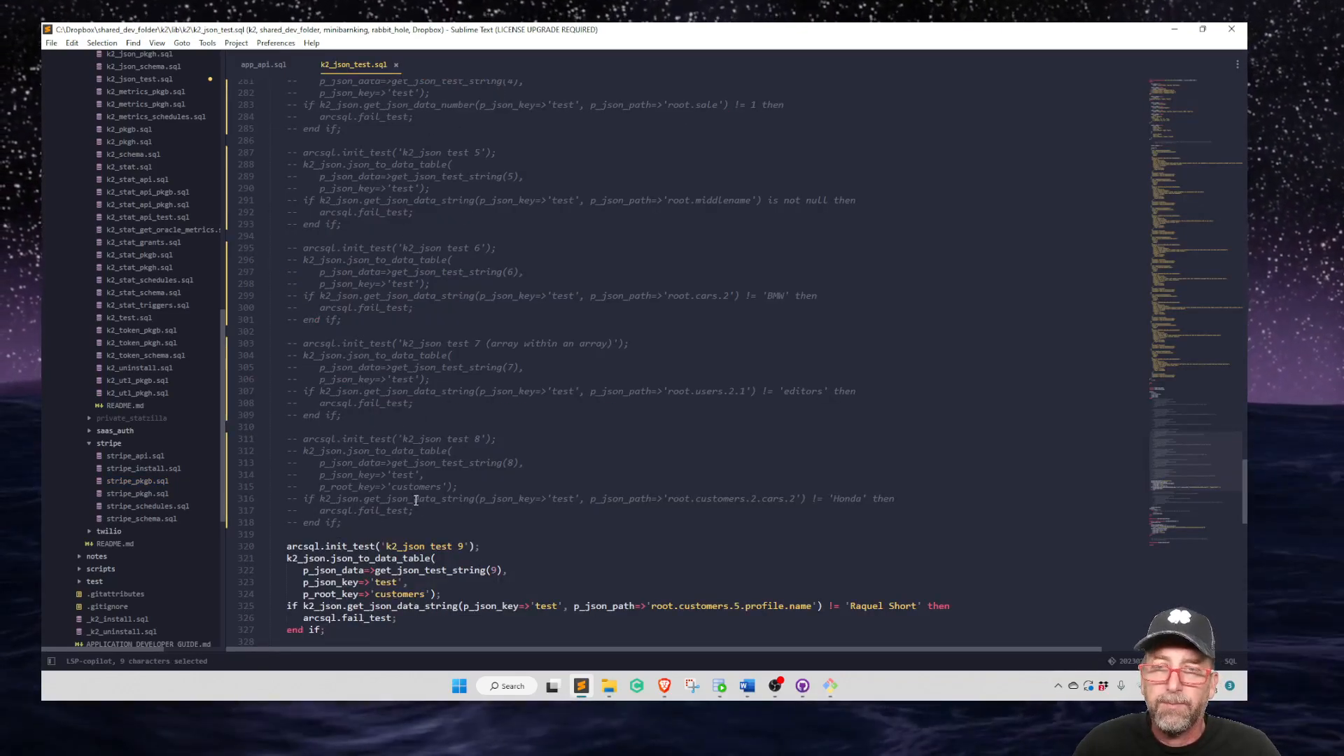